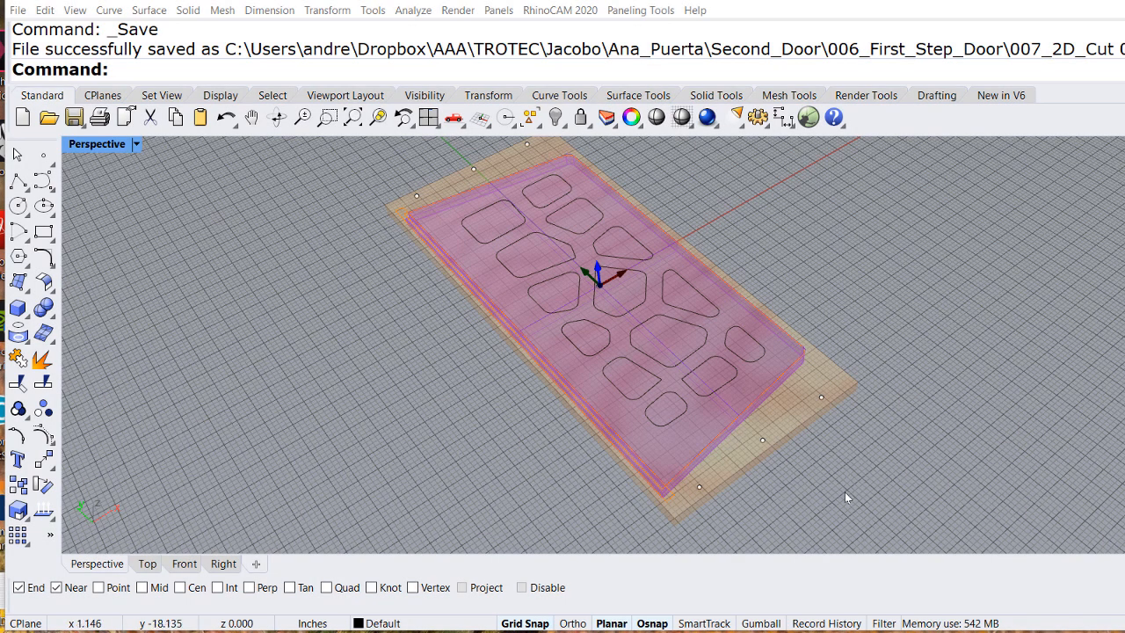
Show the RhinoCAM machining panels and inspect Work Zero and the Standard Drill toolpath.
click(560, 10)
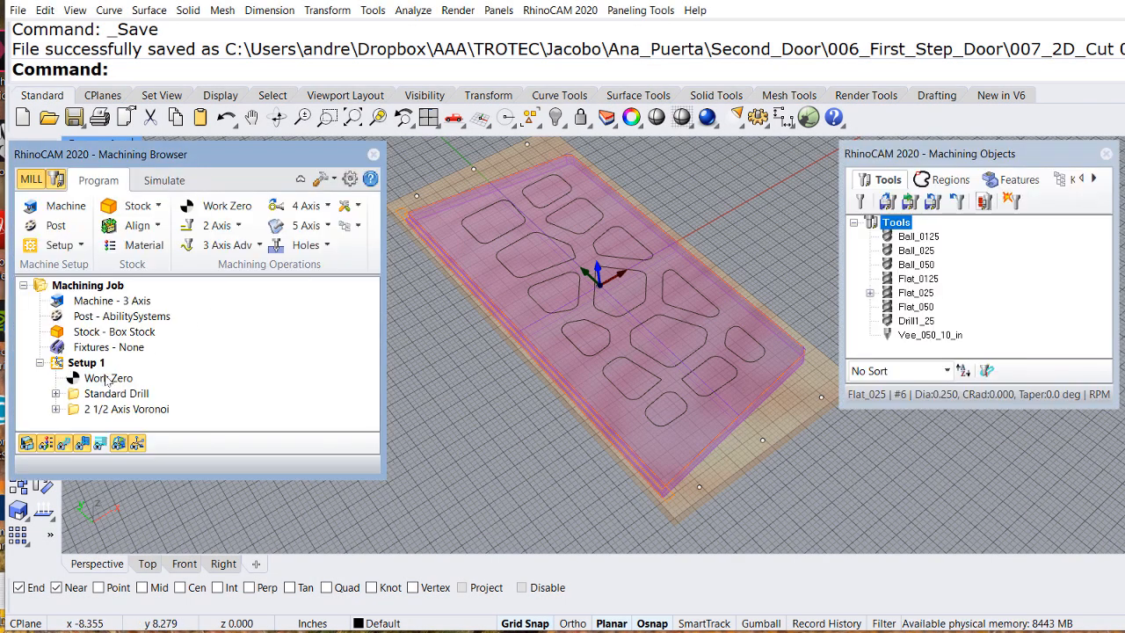
click(109, 378)
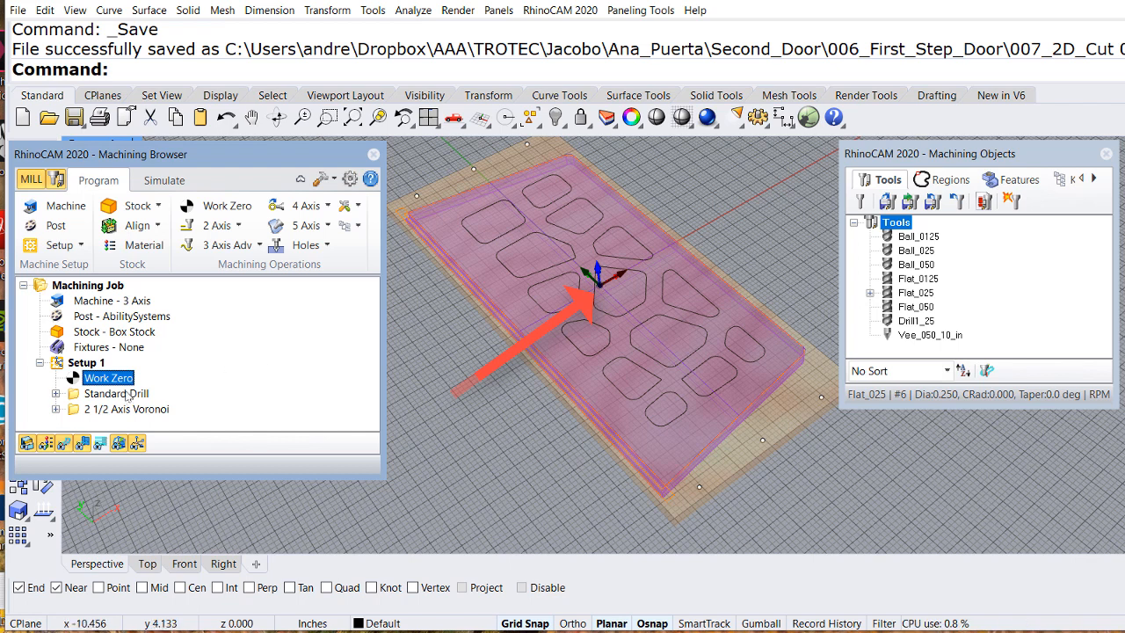
click(117, 393)
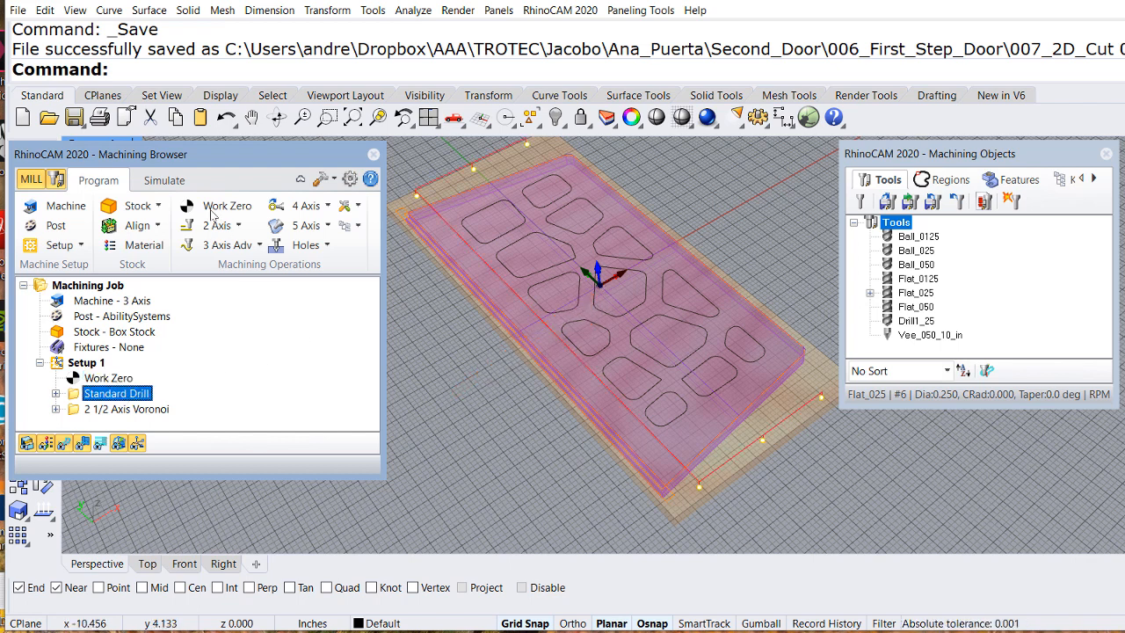
Simulate the 2 1/2 Axis Voronoi pocketing, then return to the Program tab.
click(163, 180)
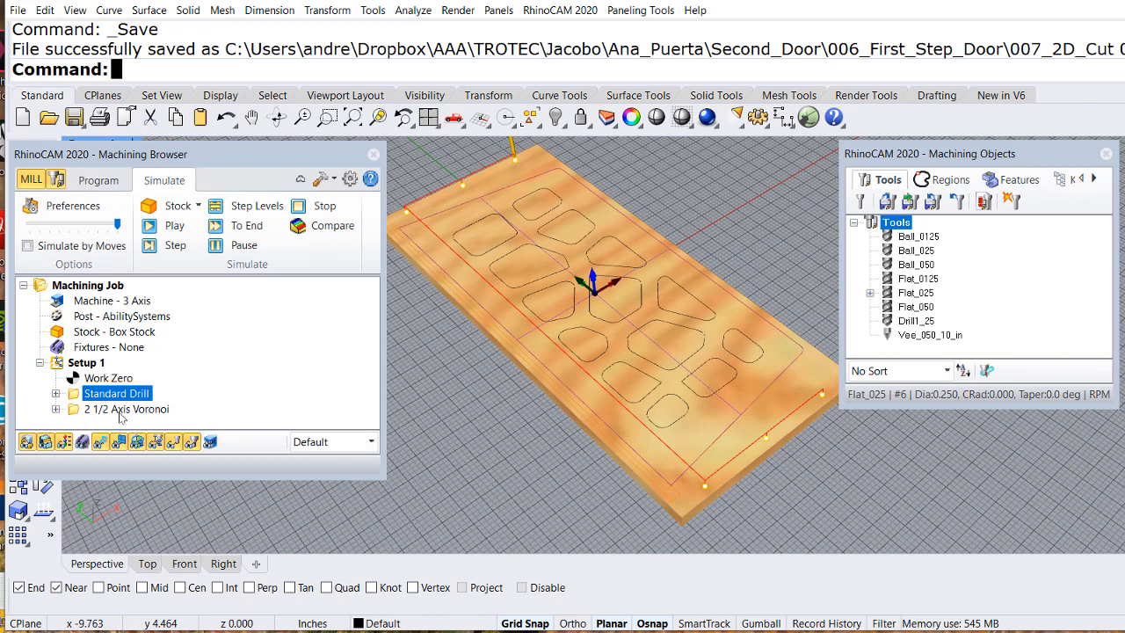
click(127, 408)
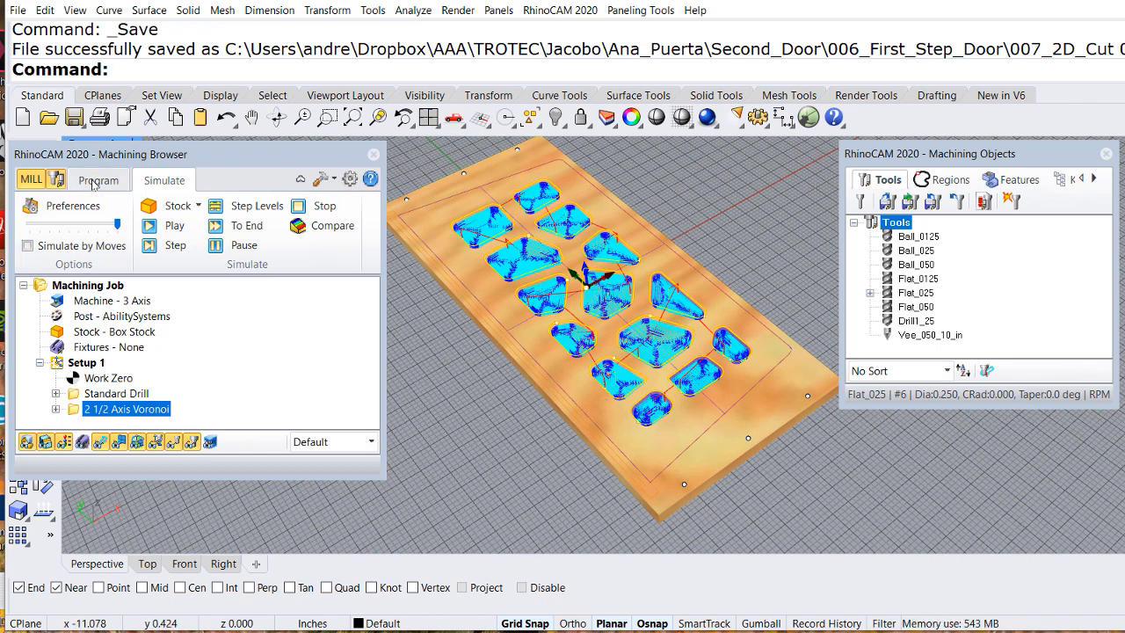
click(97, 179)
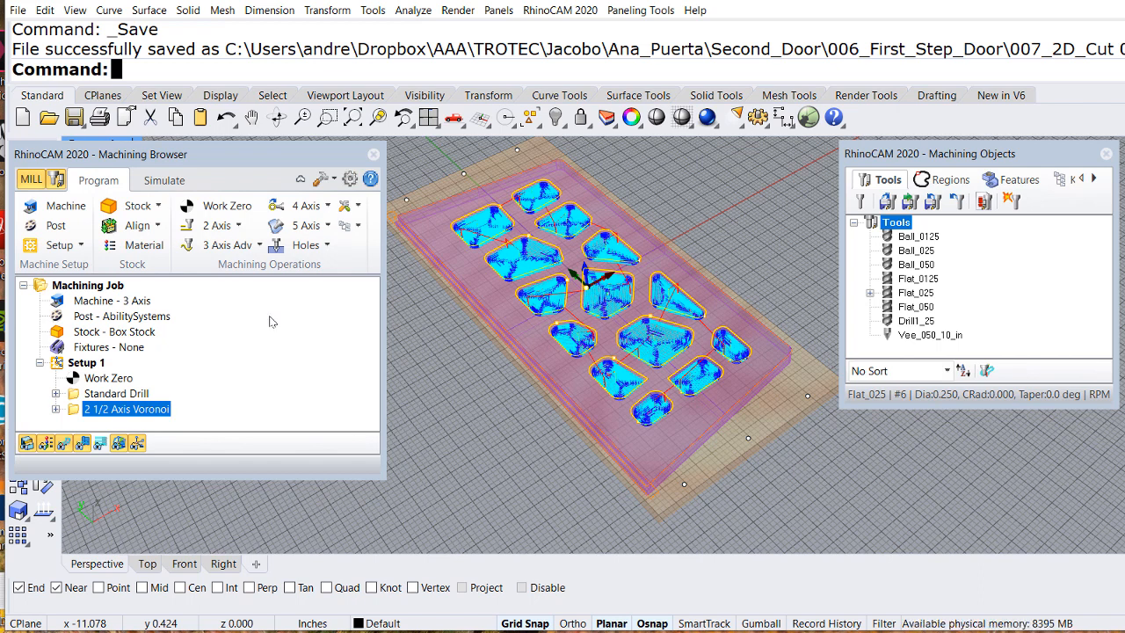
click(217, 225)
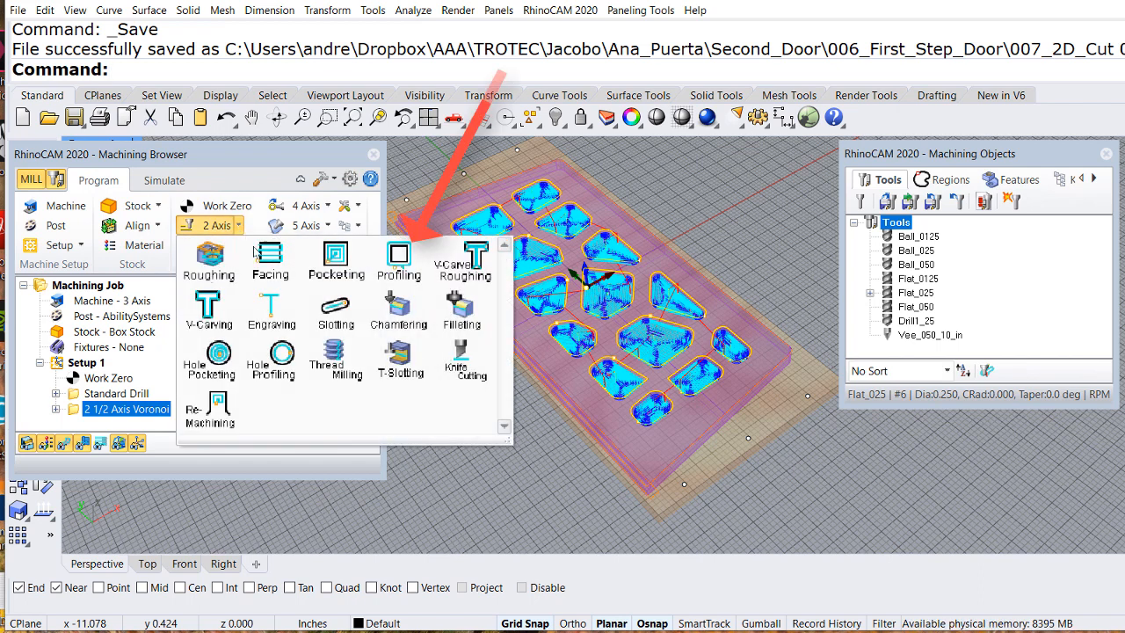
mouse_move(398, 255)
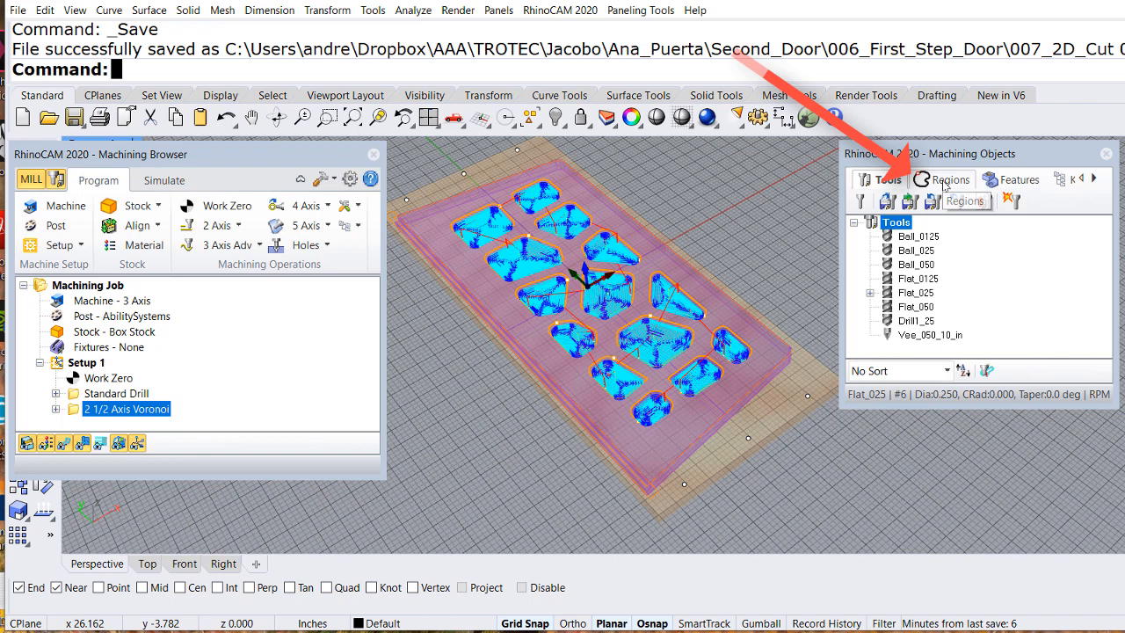
Select the Vidrio curve as a new region in Machining Regions and name it Bridge_Curve.
click(949, 179)
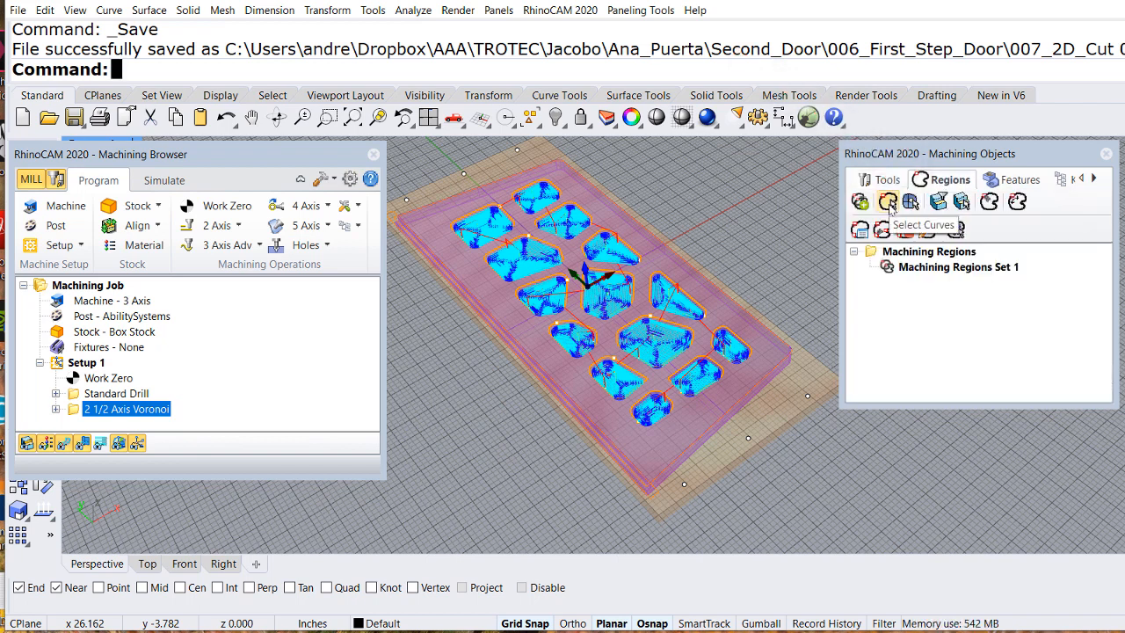
click(888, 202)
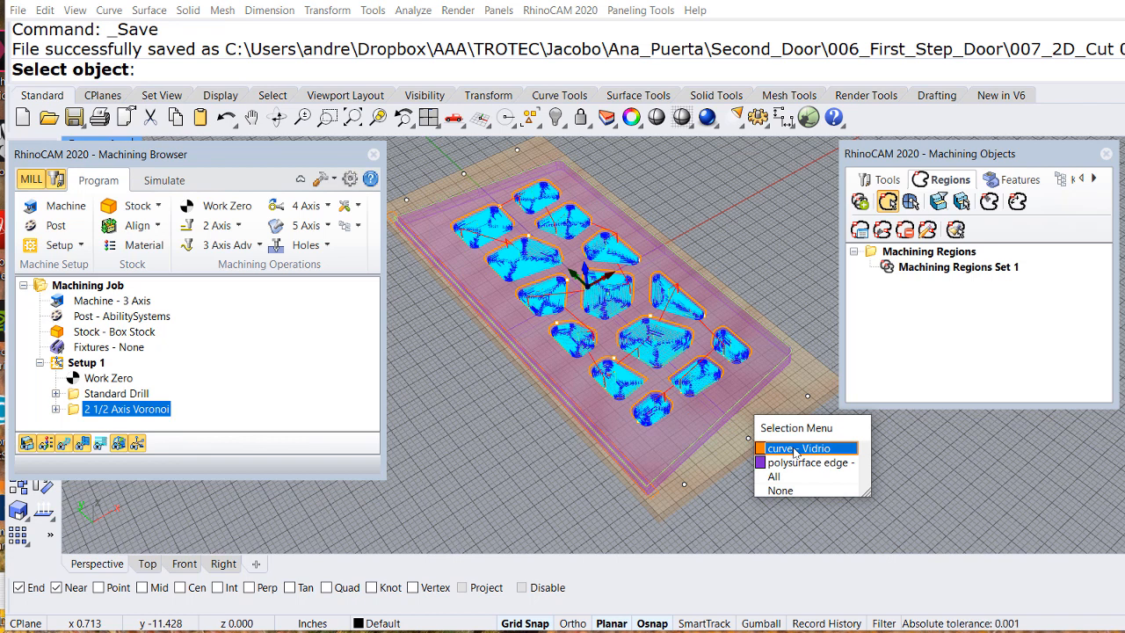
click(795, 448)
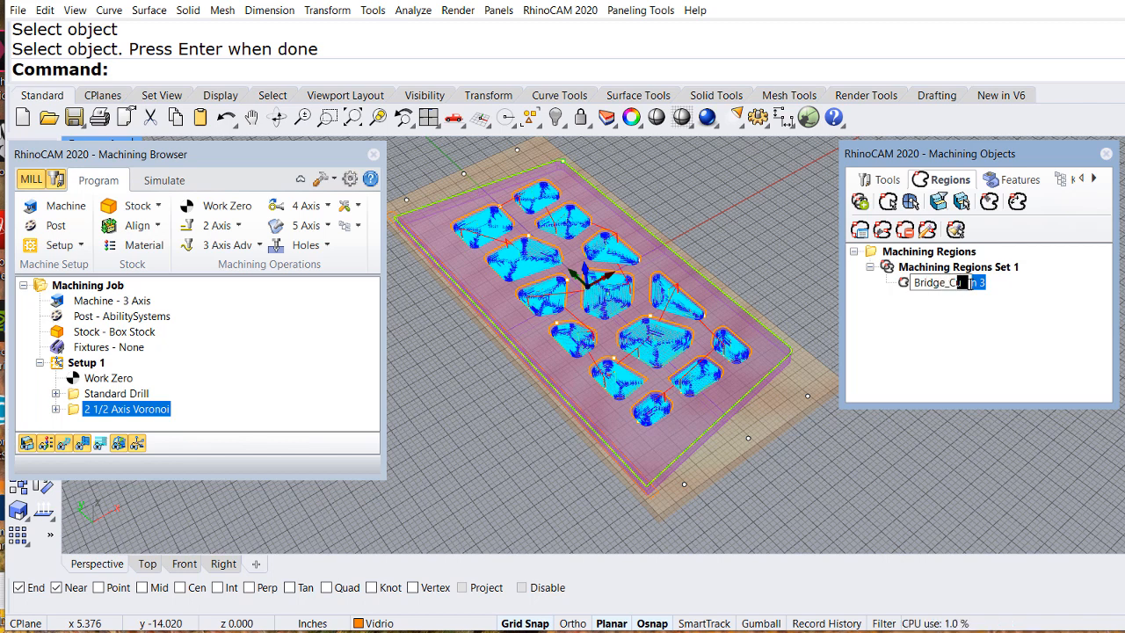
text(Bridge_Curve)
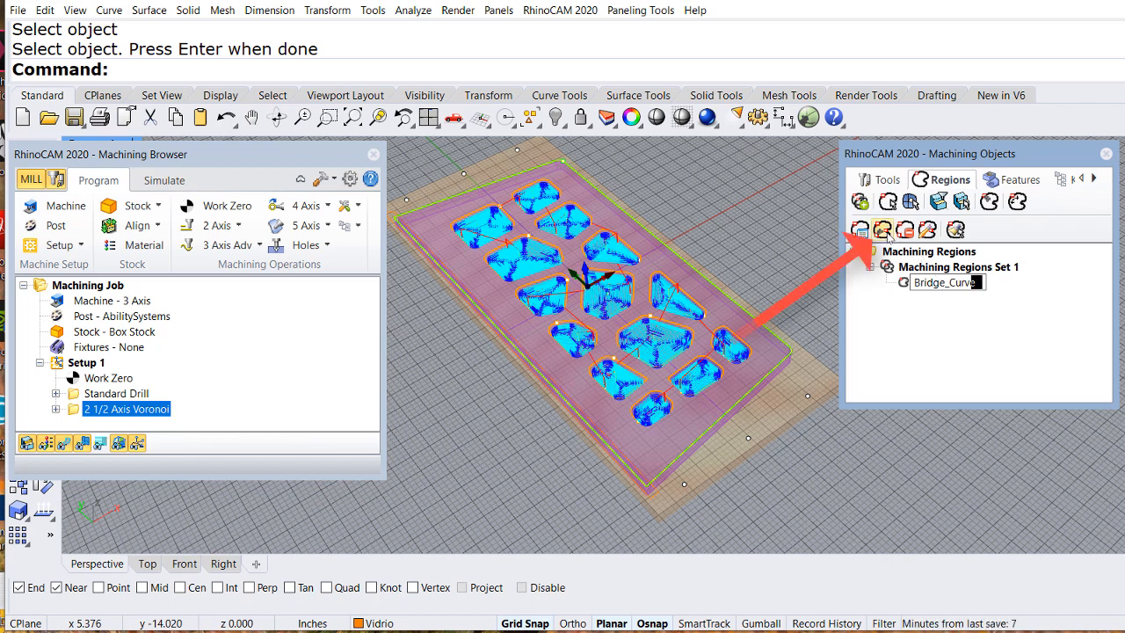
mouse_move(880, 229)
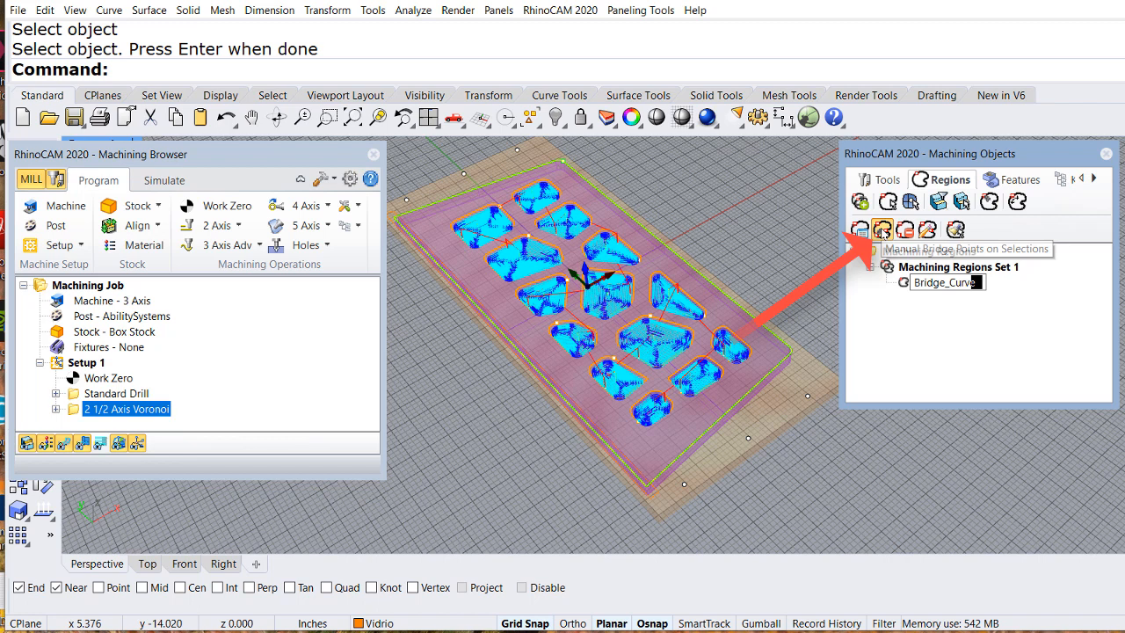
Manually pick bridge point locations along the Bridge_Curve outer curve.
click(881, 229)
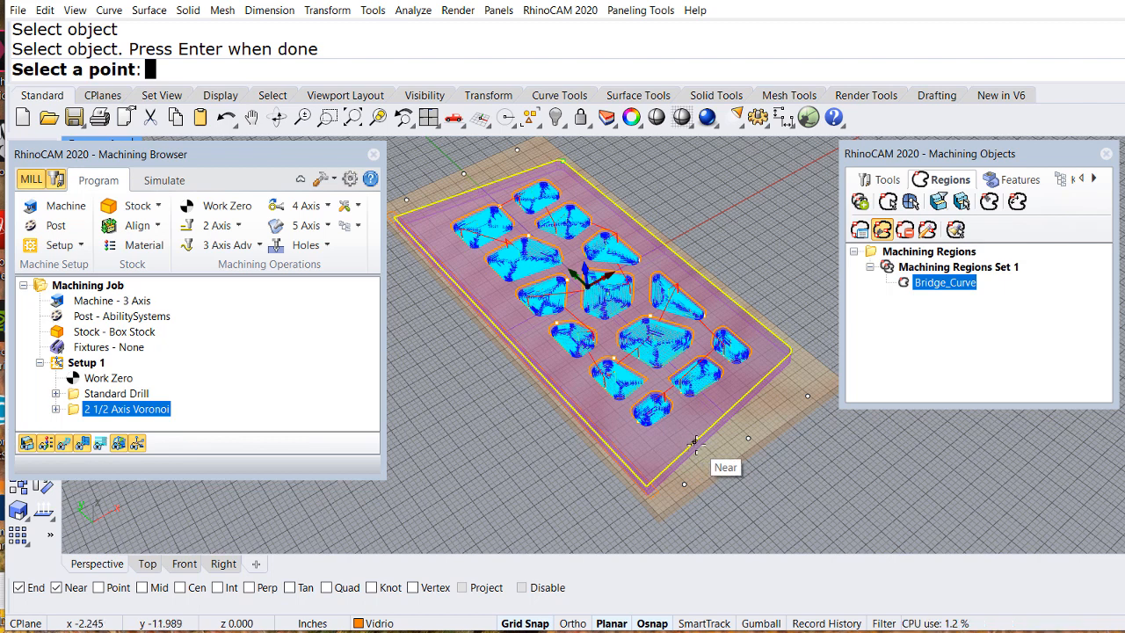
mouse_move(717, 425)
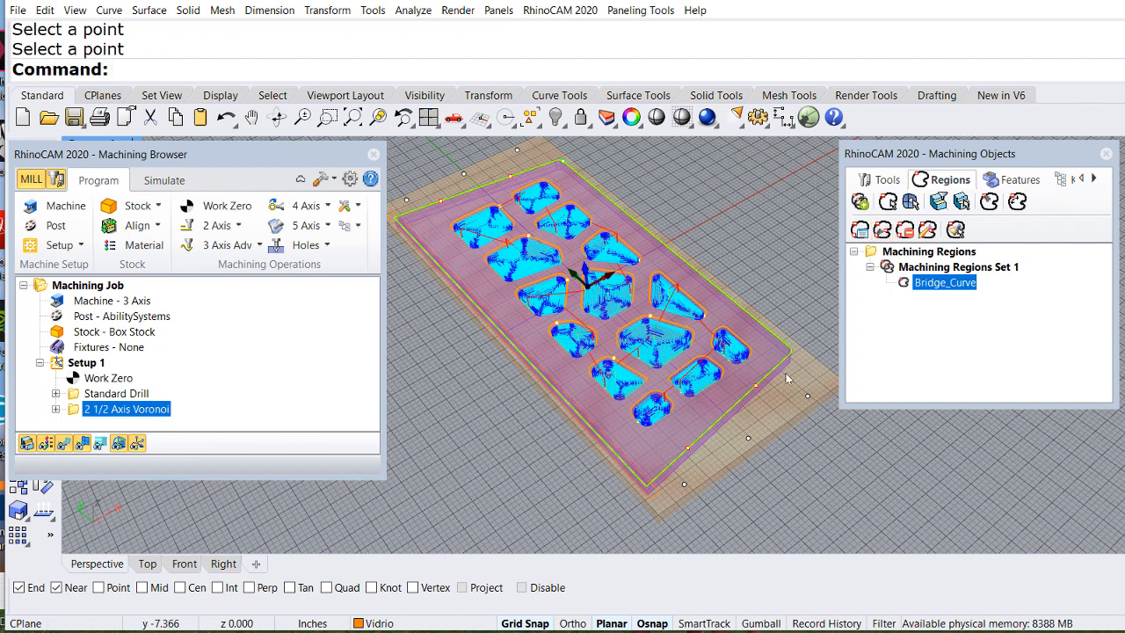
mouse_move(718, 353)
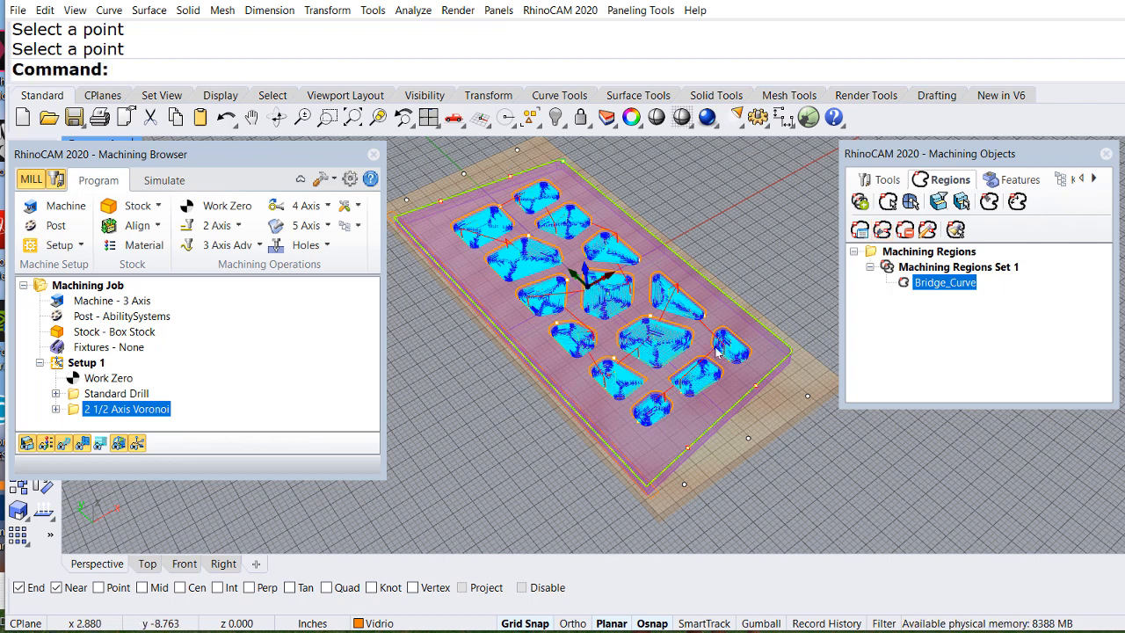
click(236, 225)
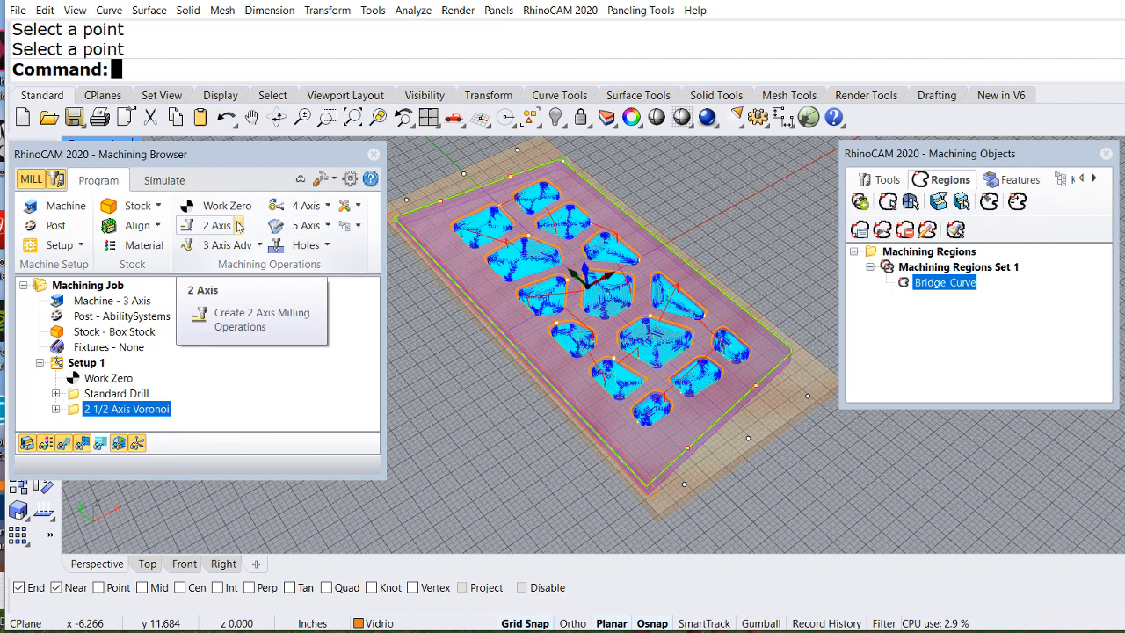
Create a 2 Axis Profiling operation with pre-defined region Bridge_Curve added to its part regions.
click(216, 225)
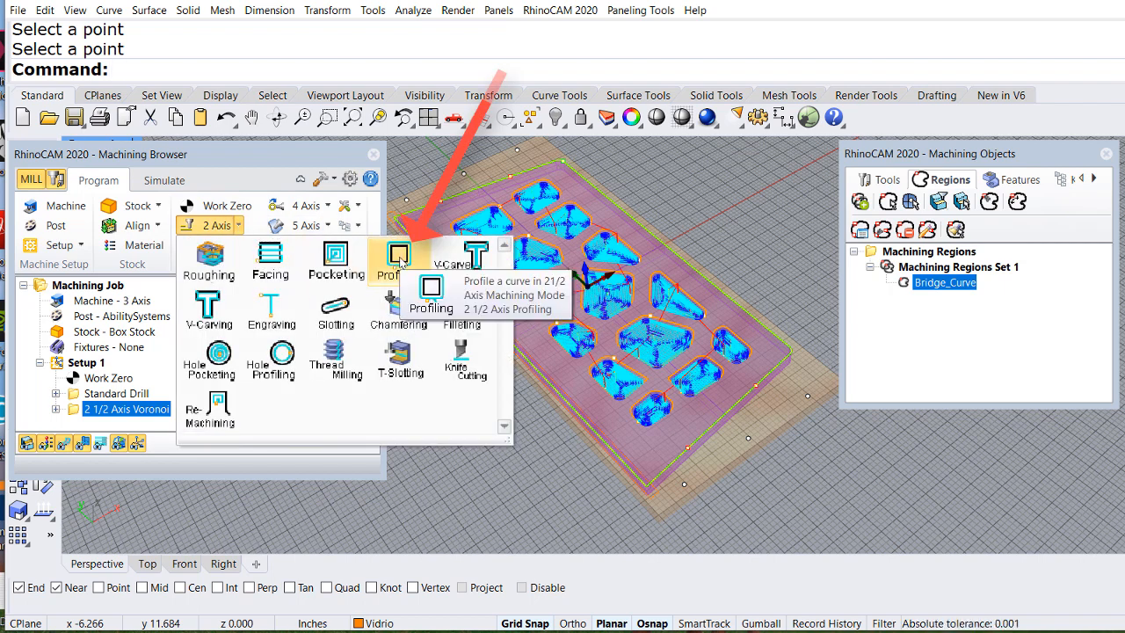
click(398, 260)
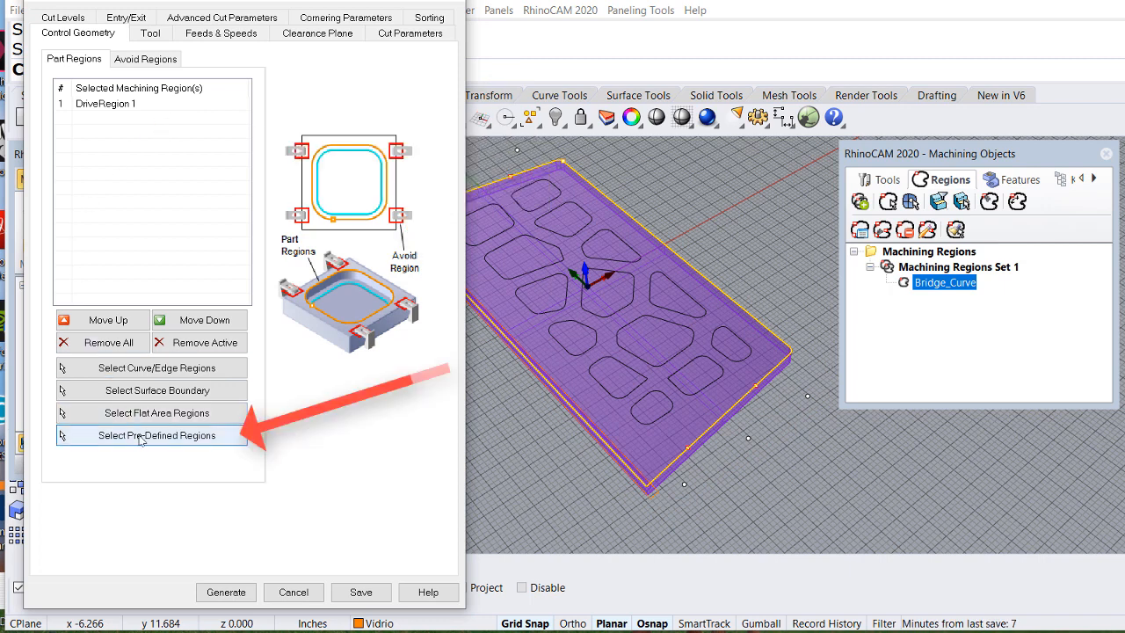
mouse_move(156, 441)
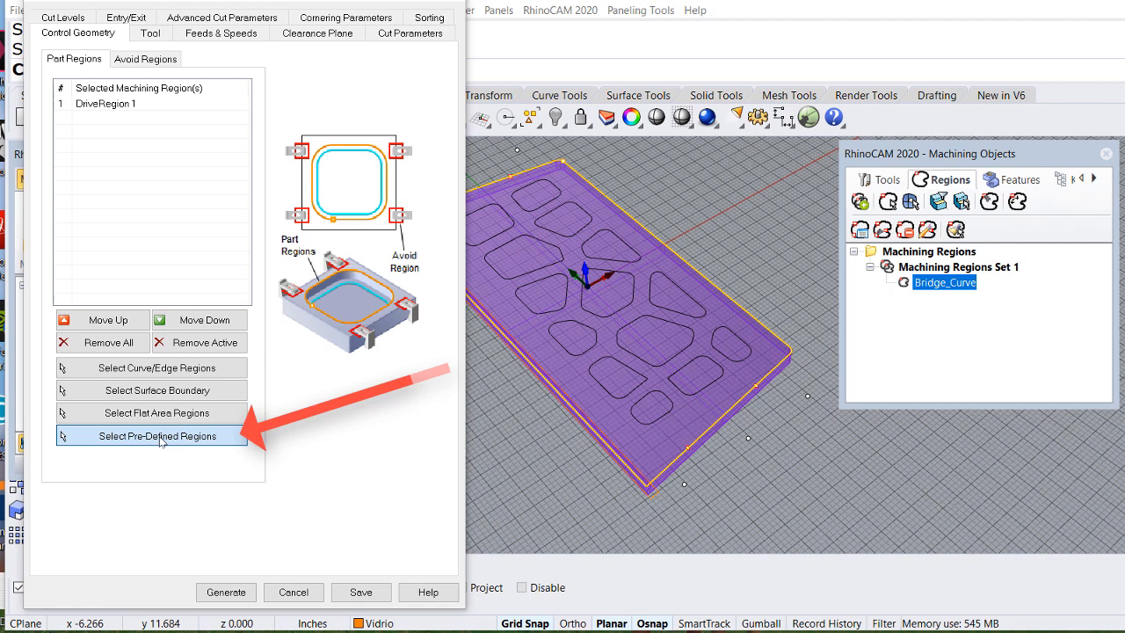
click(156, 436)
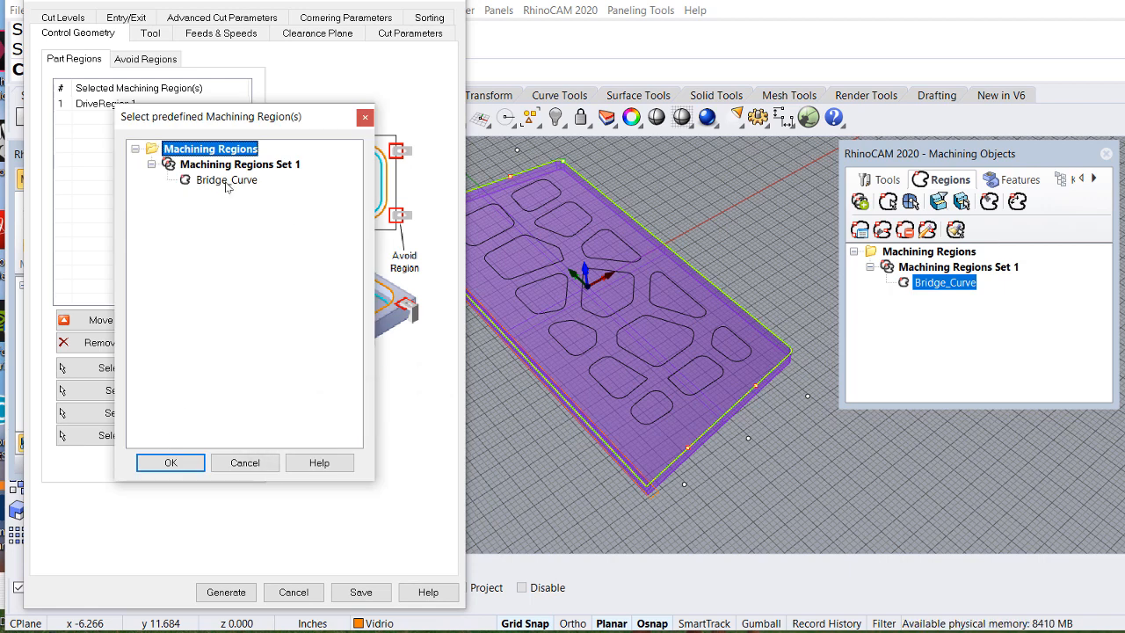
click(226, 179)
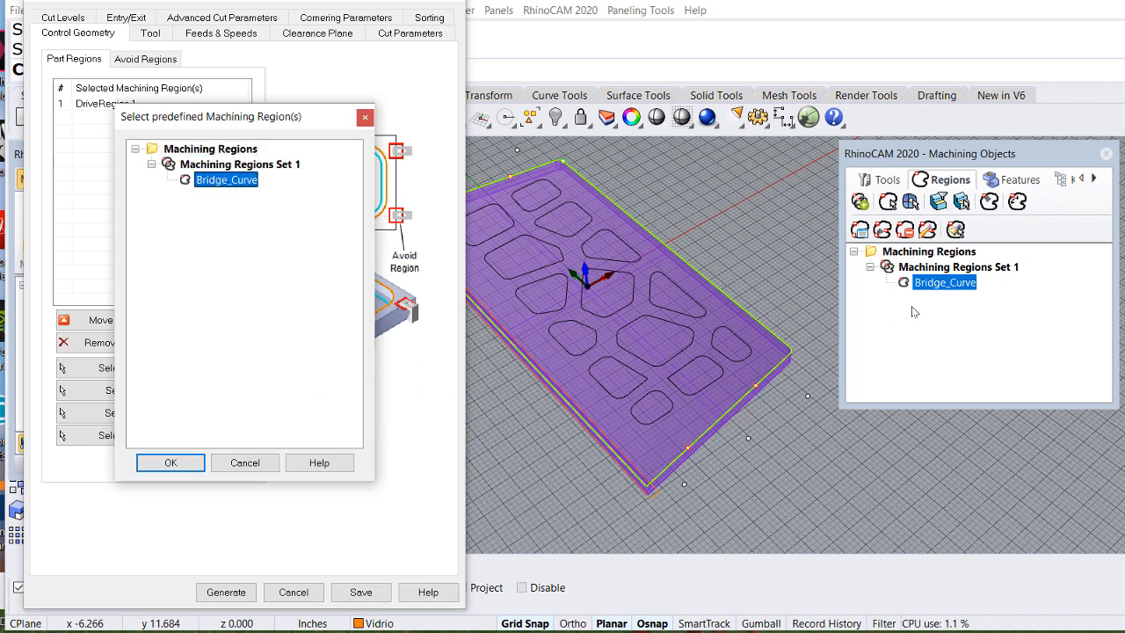
mouse_move(234, 186)
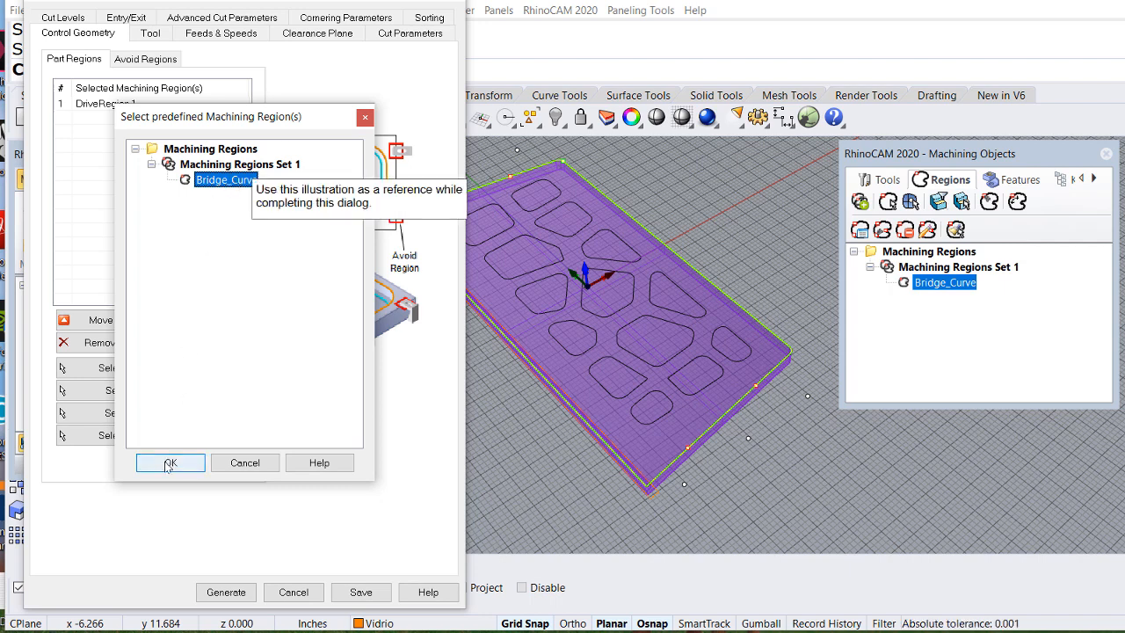
click(169, 462)
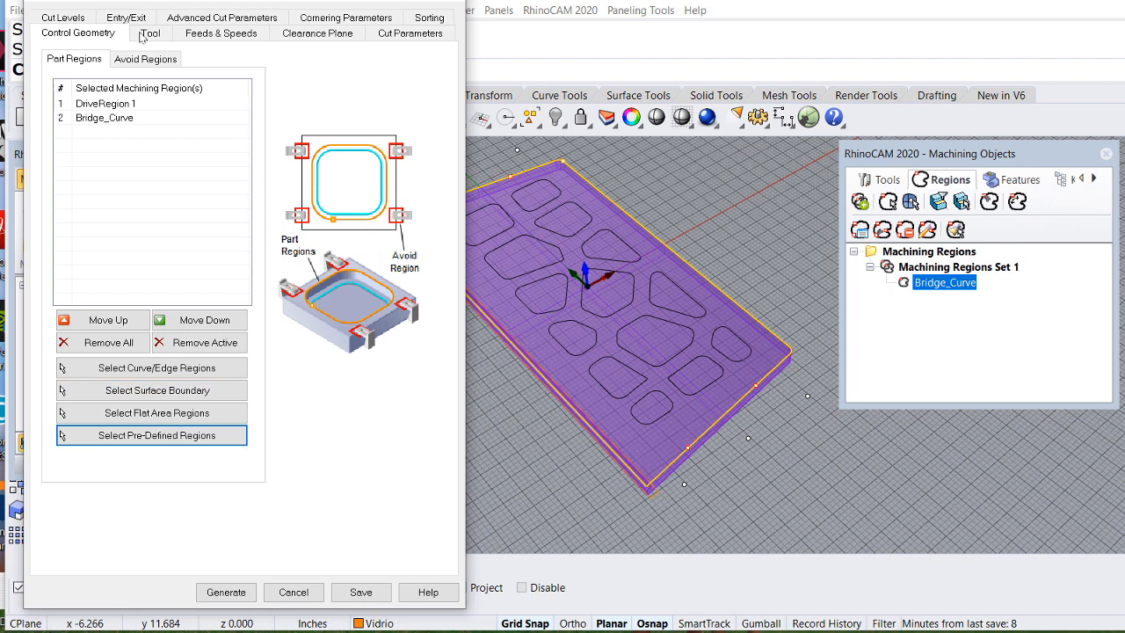
Use the Flat_025 tool with table feeds: 10000 RPM, cut feed 120, retract 150.
click(150, 33)
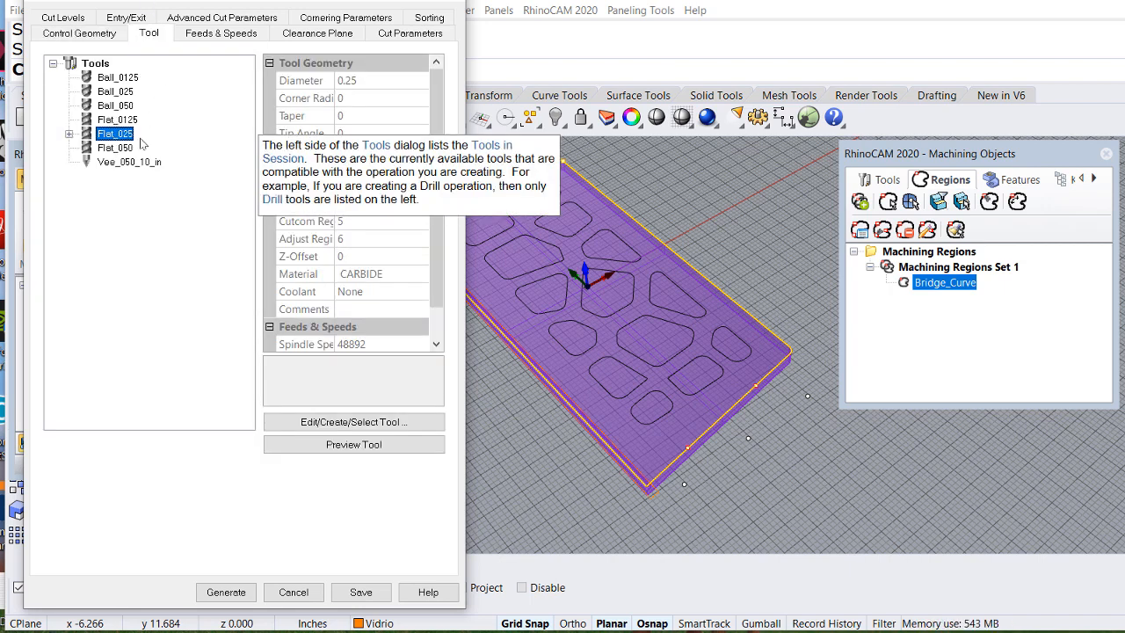
click(220, 33)
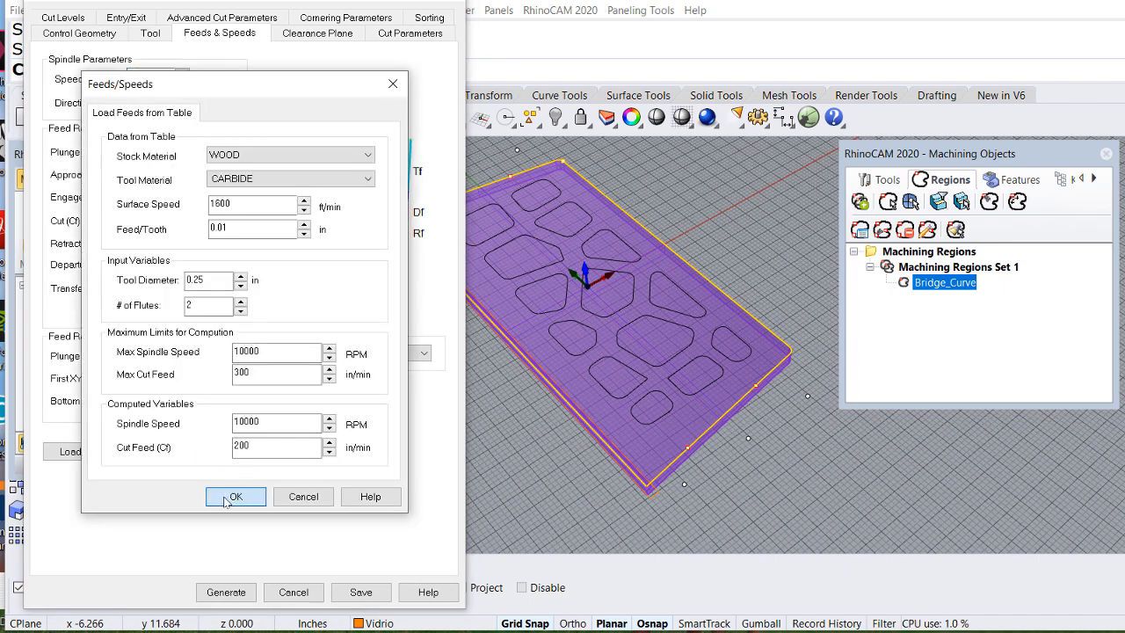
click(235, 497)
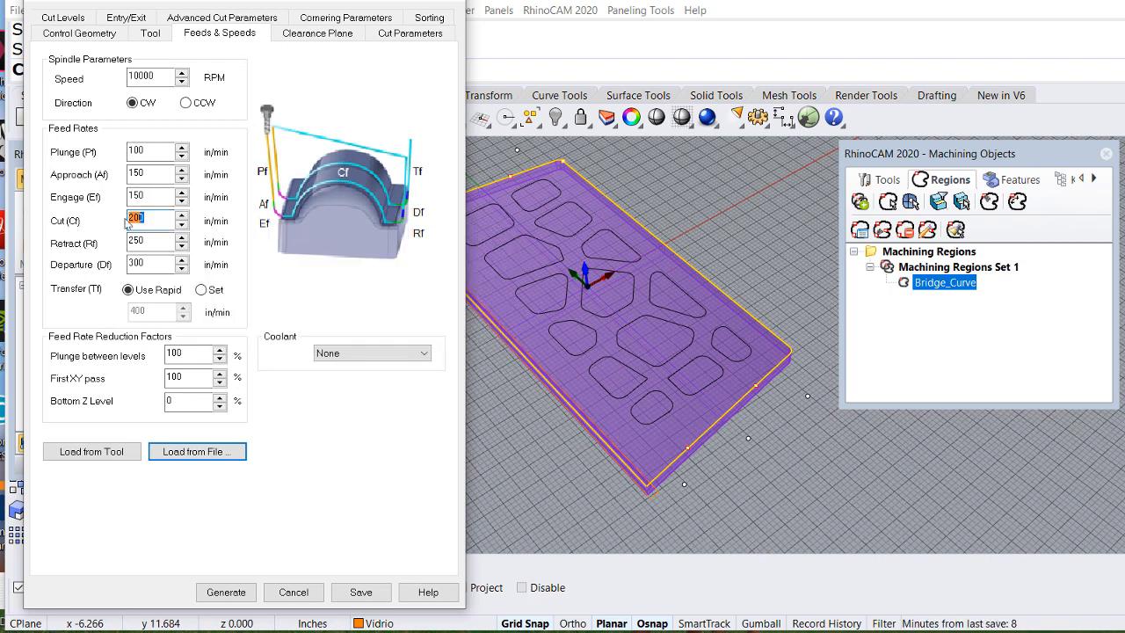
text(12)
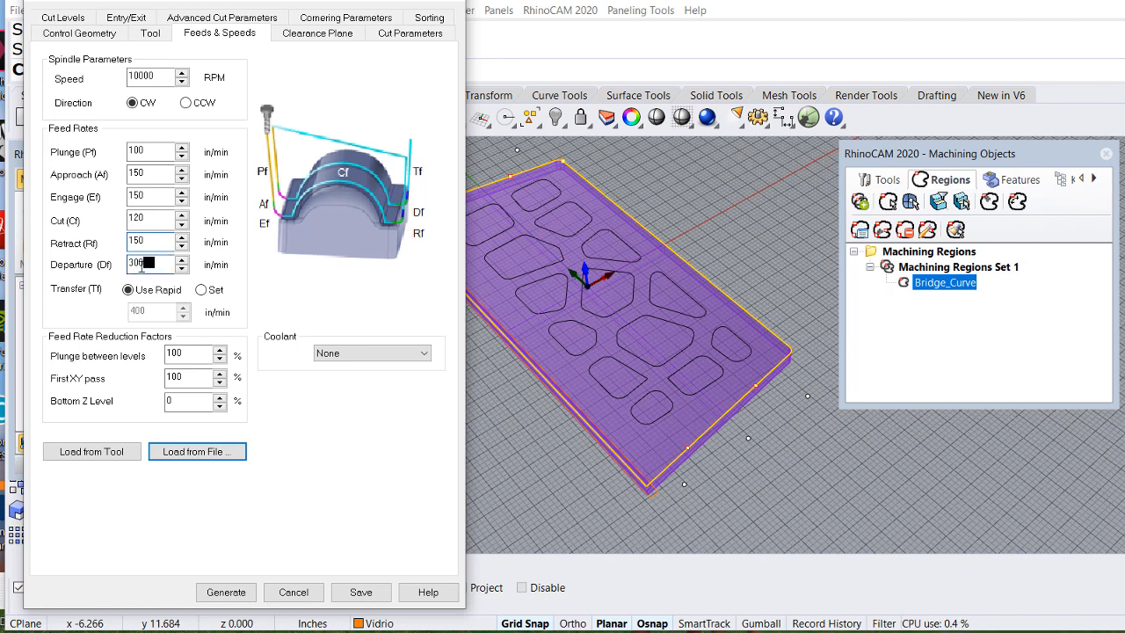
text(15)
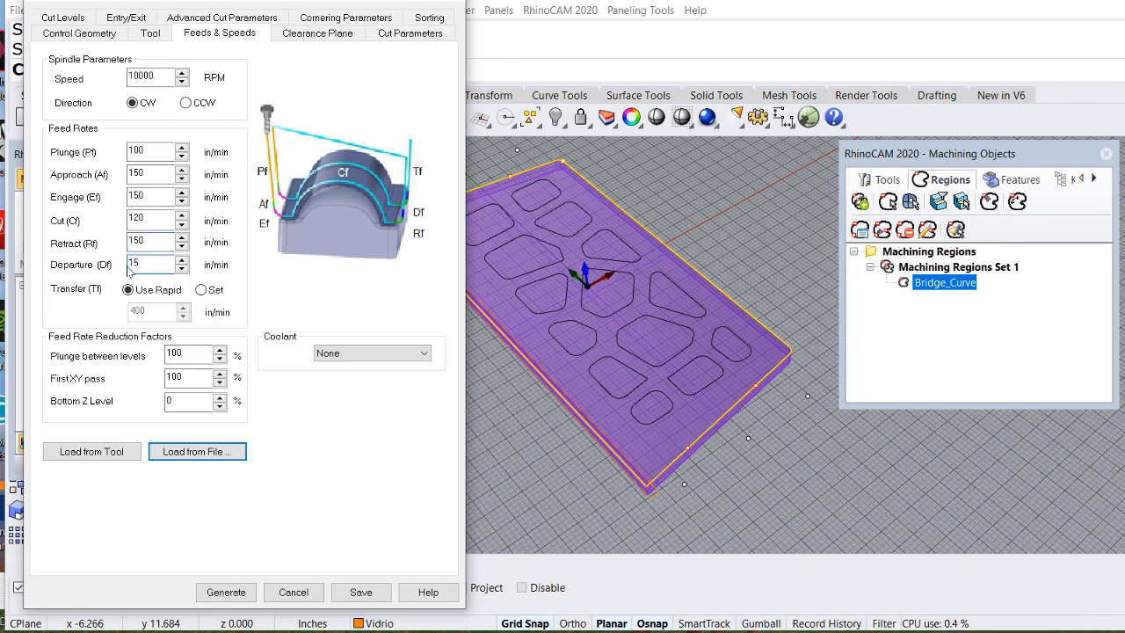
click(316, 33)
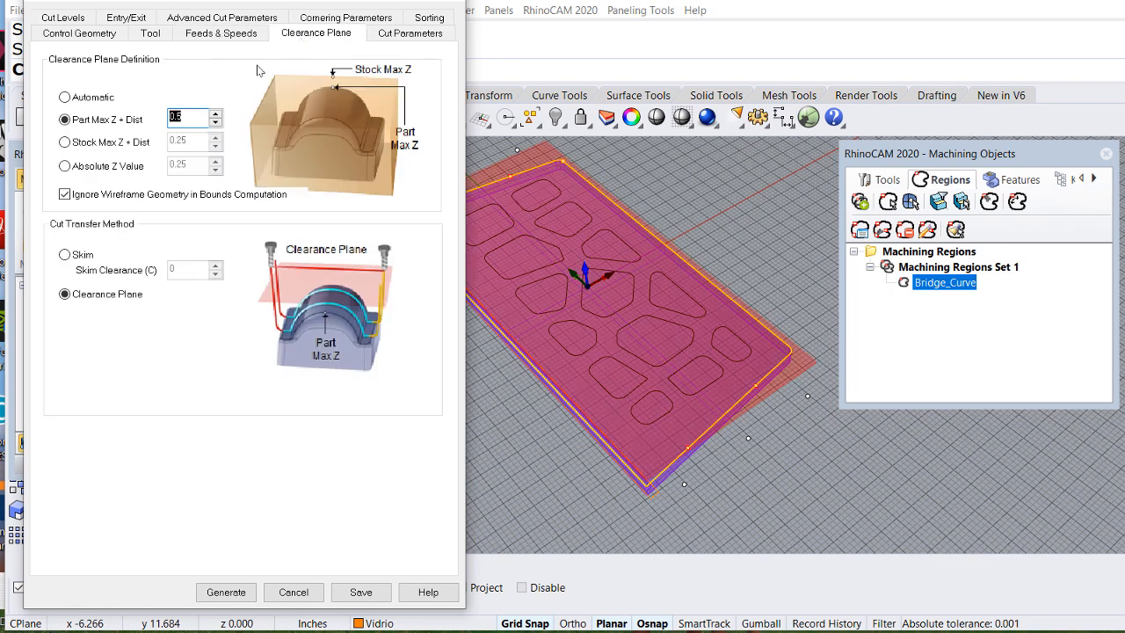
Review the clearance plane, then show the Cut Parameters tab.
click(409, 33)
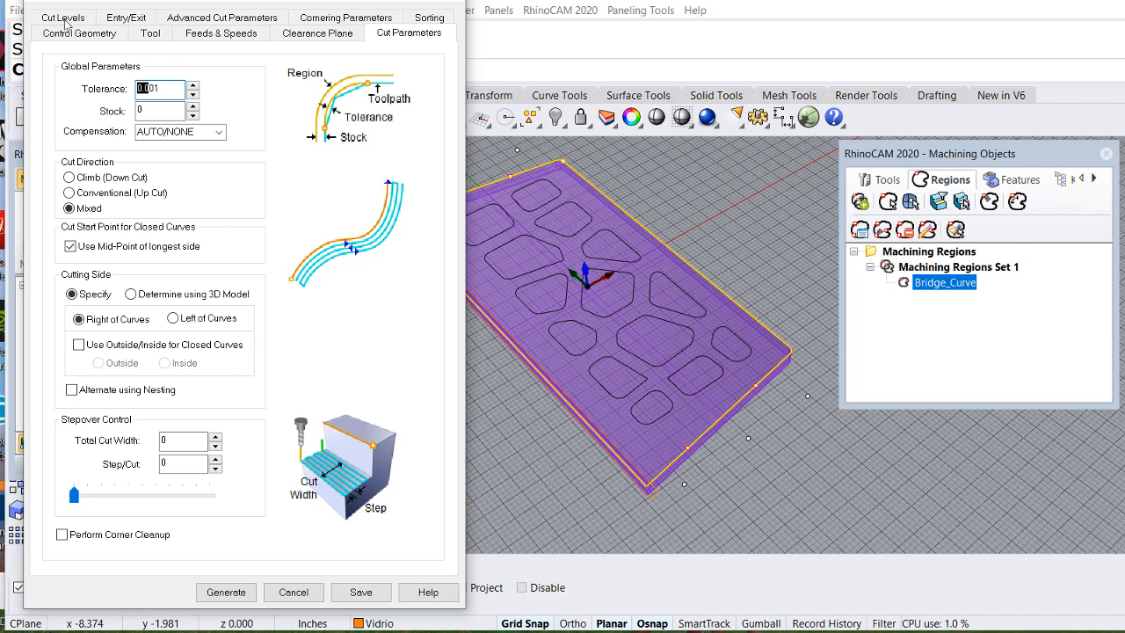
Set cut levels to a picked top, 0.8 total cut depth and 0.1 rough depth per cut.
click(63, 17)
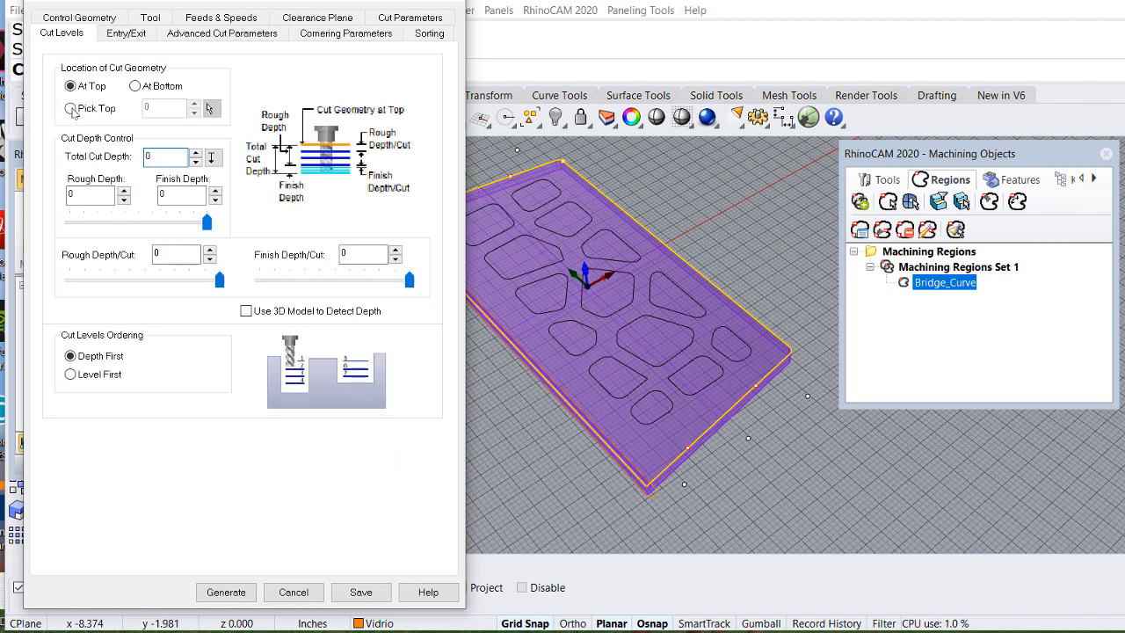
click(69, 108)
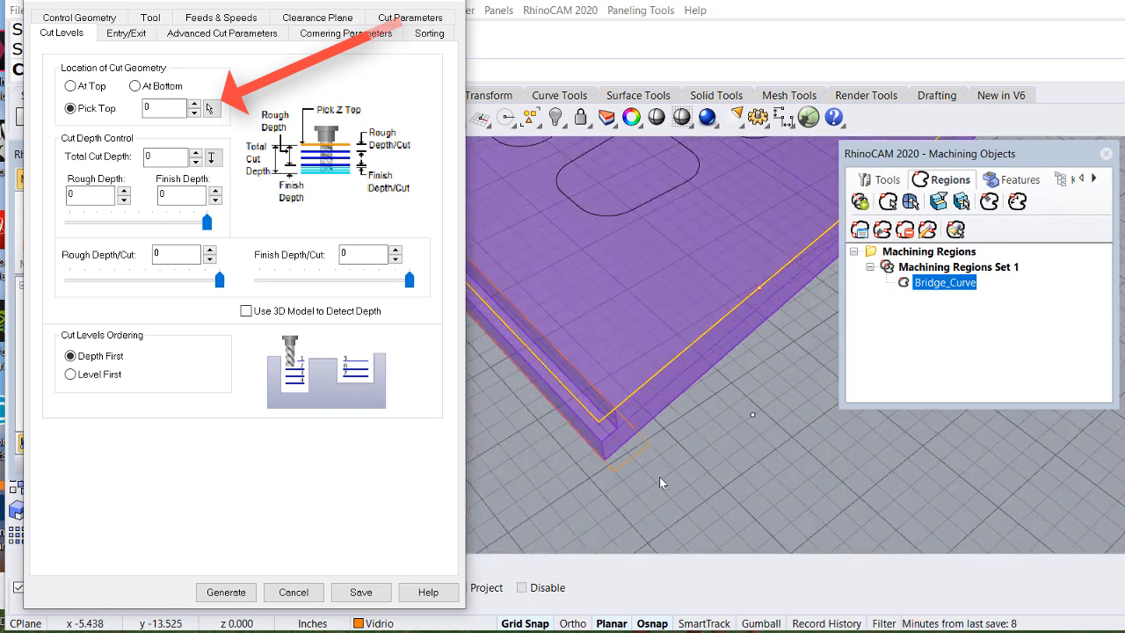
click(210, 108)
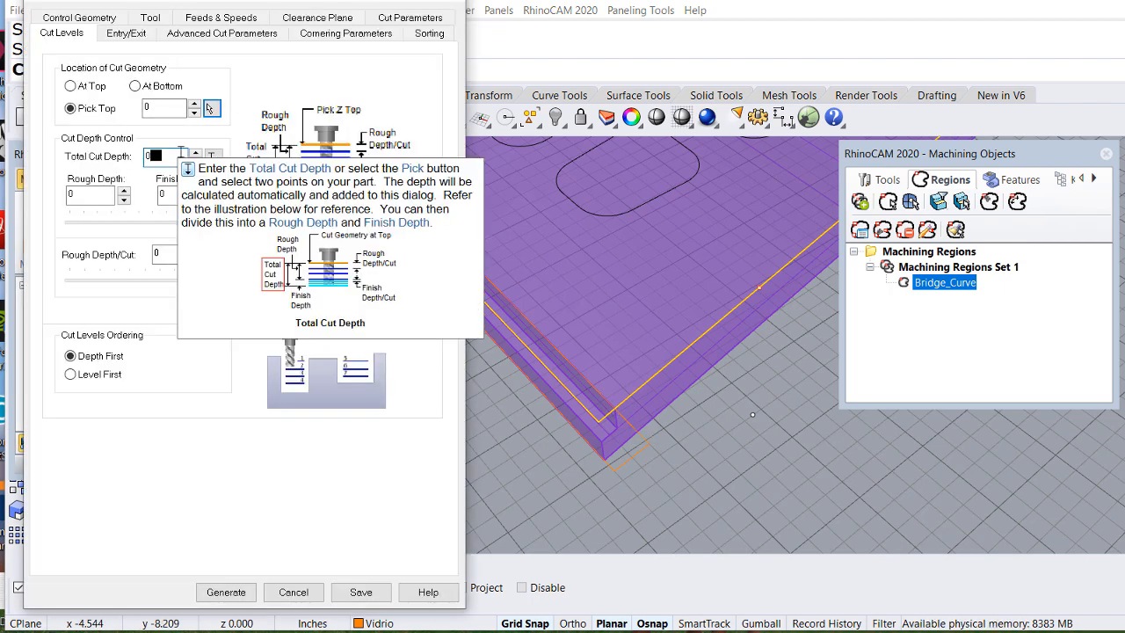
text(0.8)
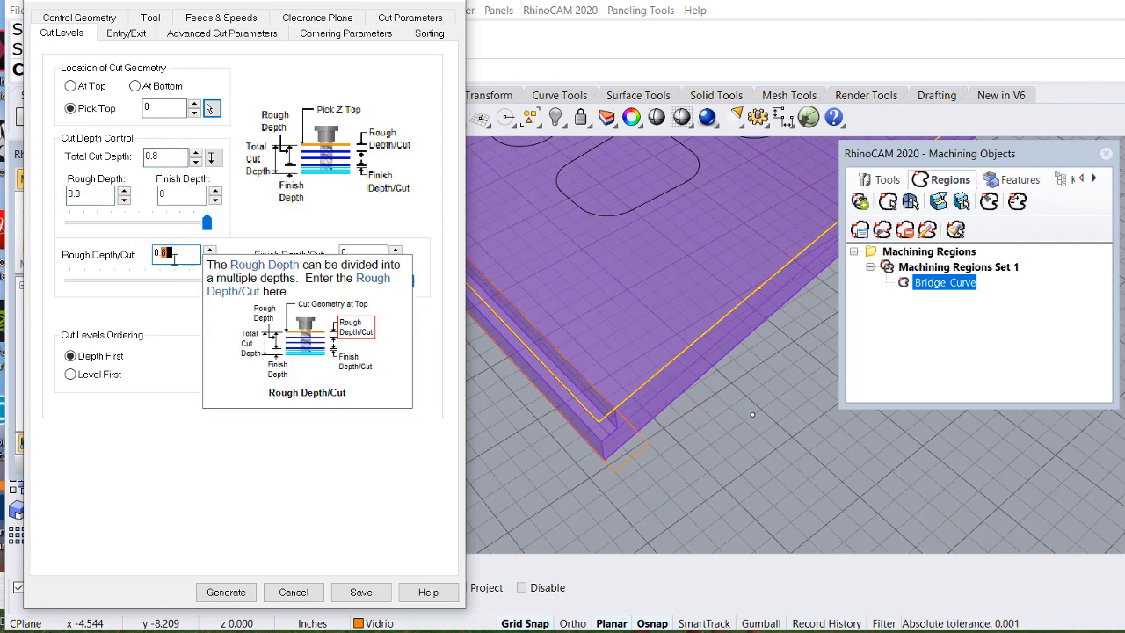
text(0.1)
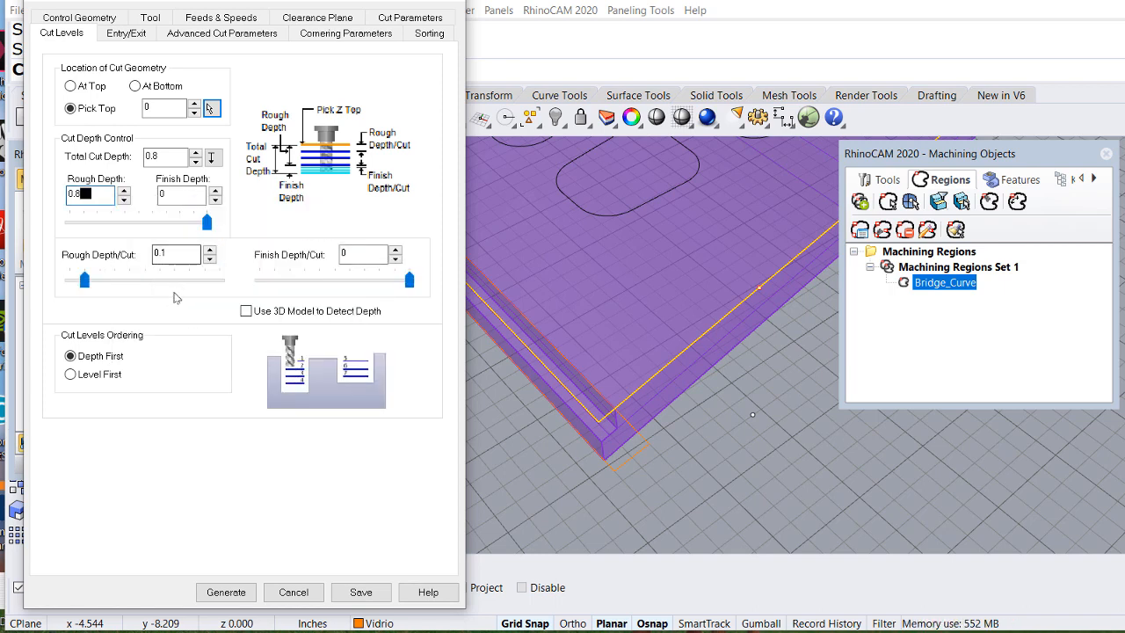
click(125, 33)
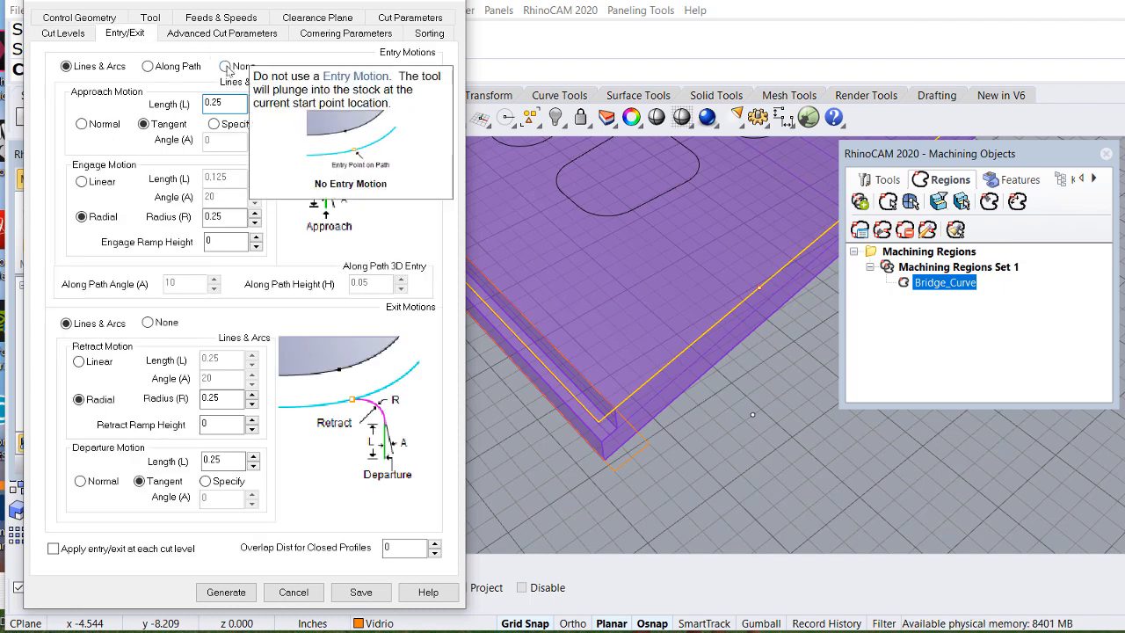
Set both Entry Motions and Exit Motions to None.
click(225, 66)
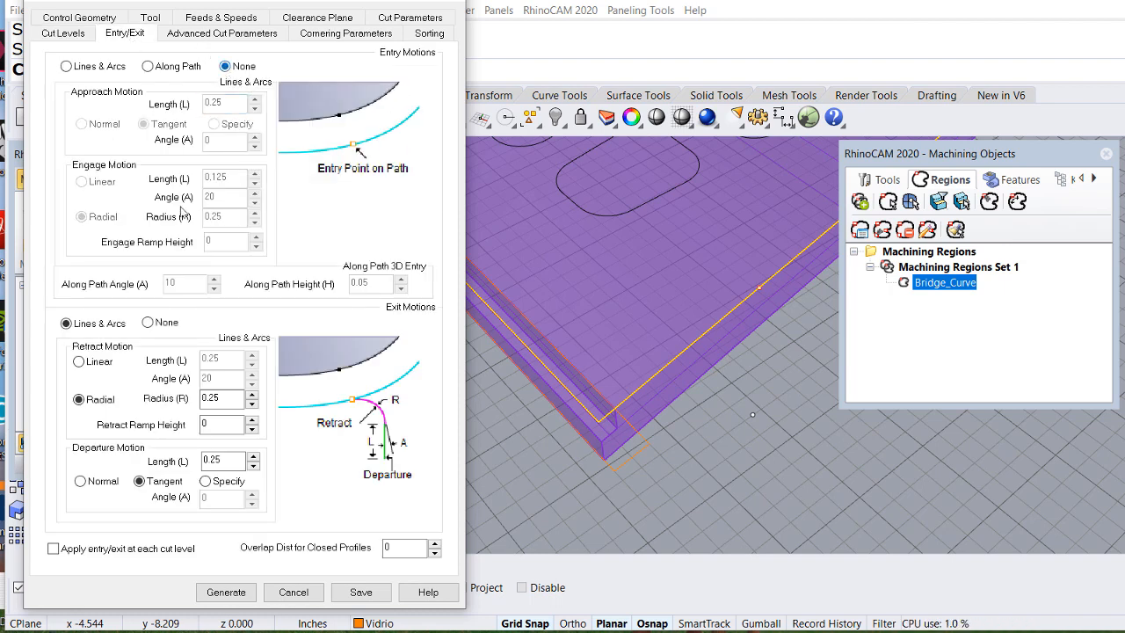
click(147, 322)
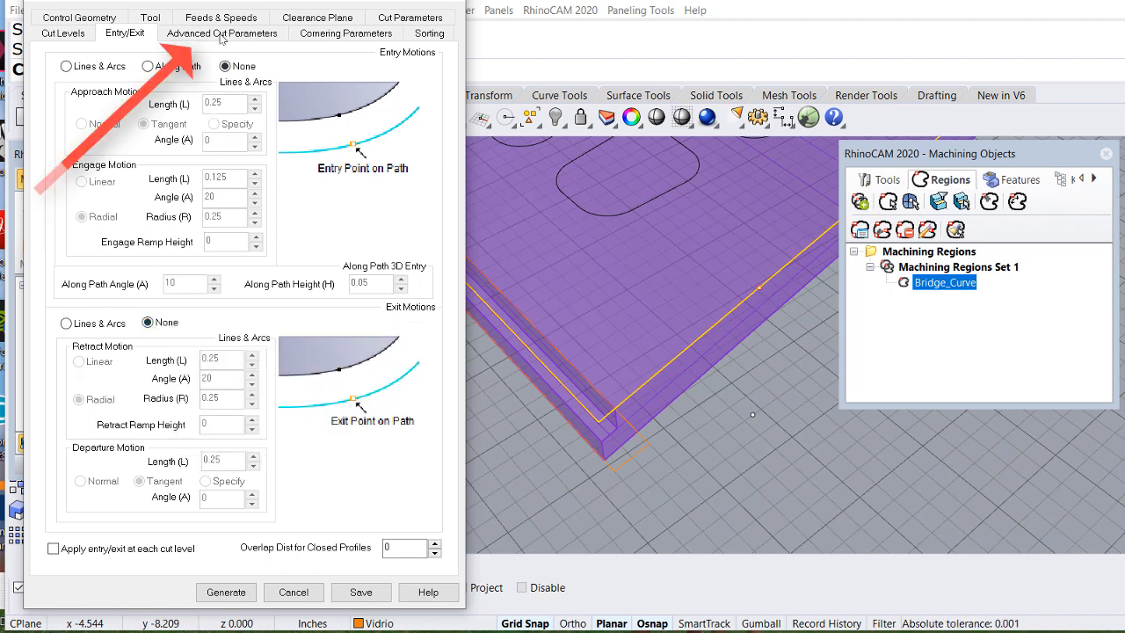
click(222, 32)
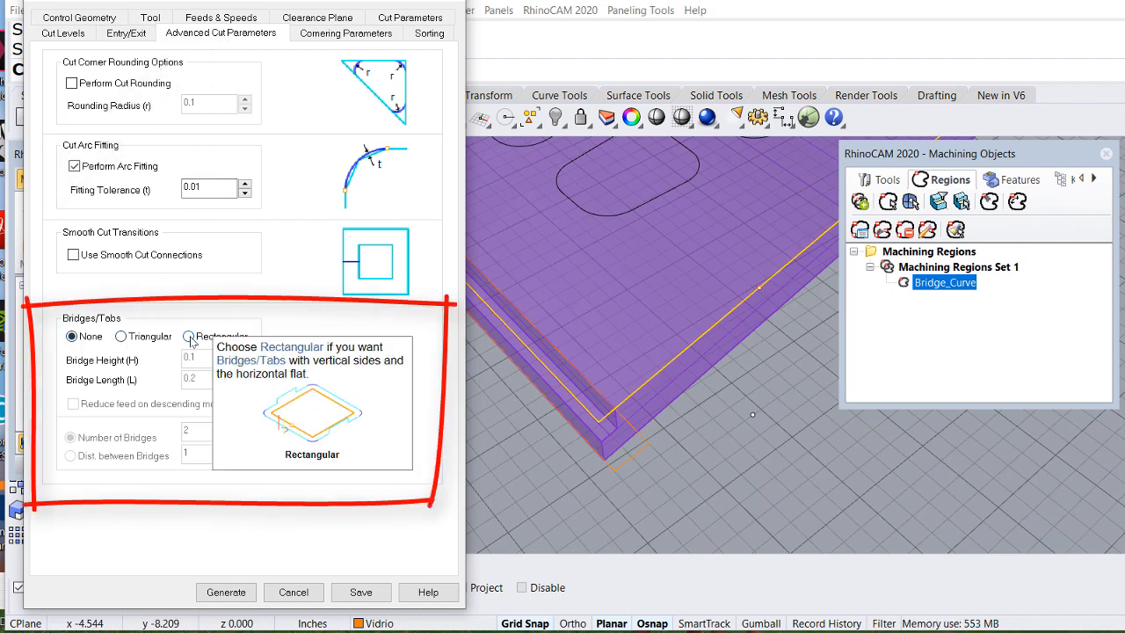
Choose Rectangular bridges with 4 bridges, 0.35 height and 0.5 length.
click(188, 336)
text(4)
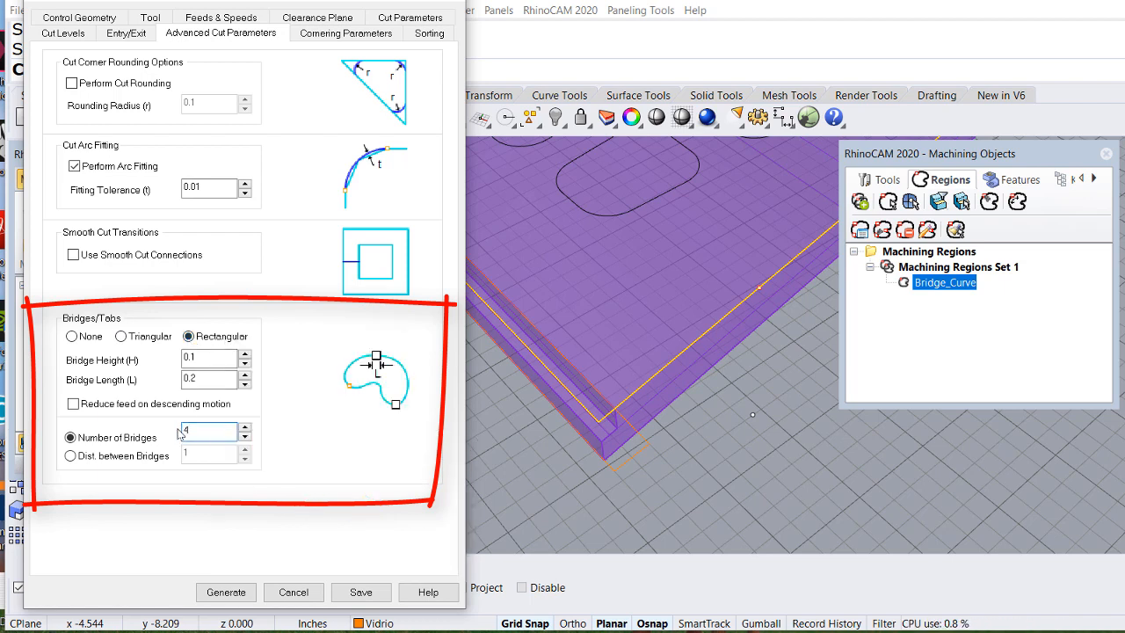
mouse_move(207, 360)
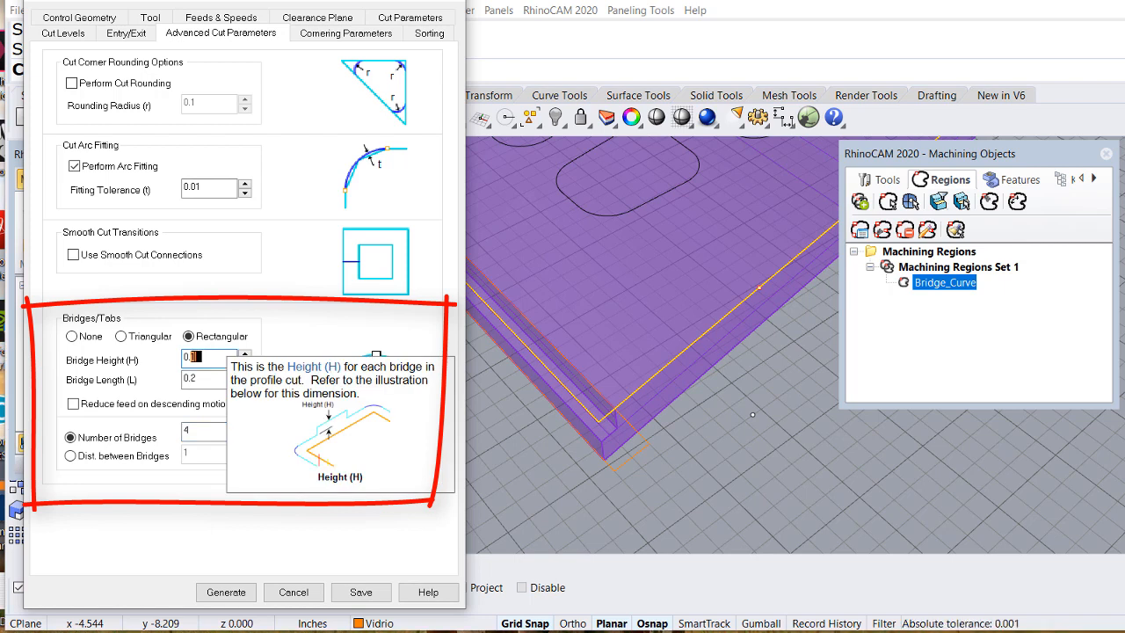
text(0.35)
click(217, 380)
text(0.5)
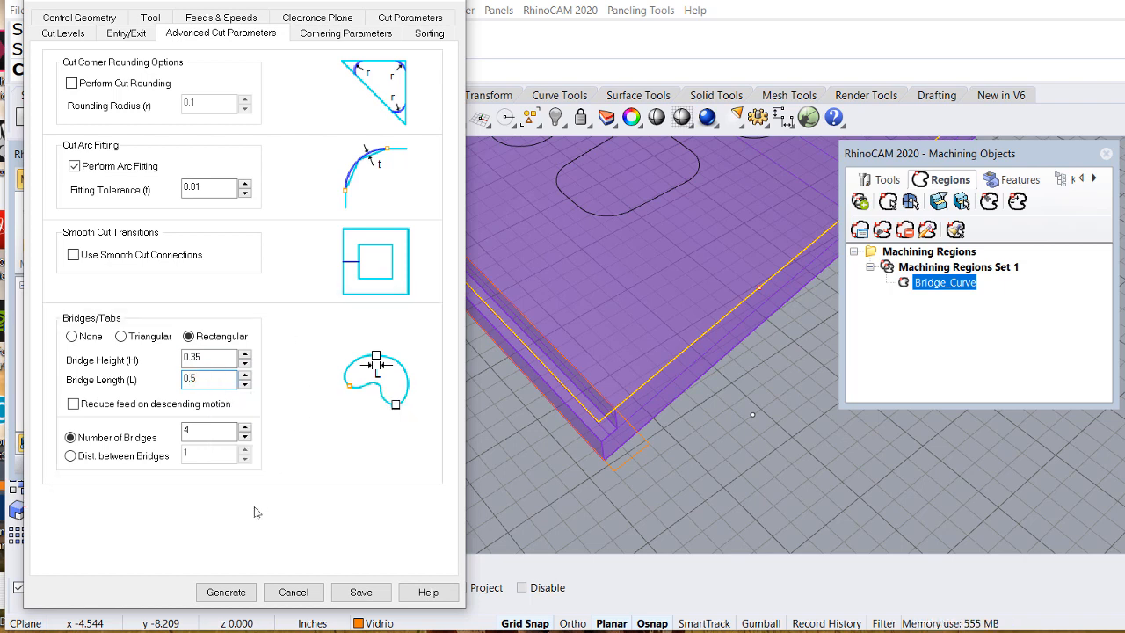
click(226, 592)
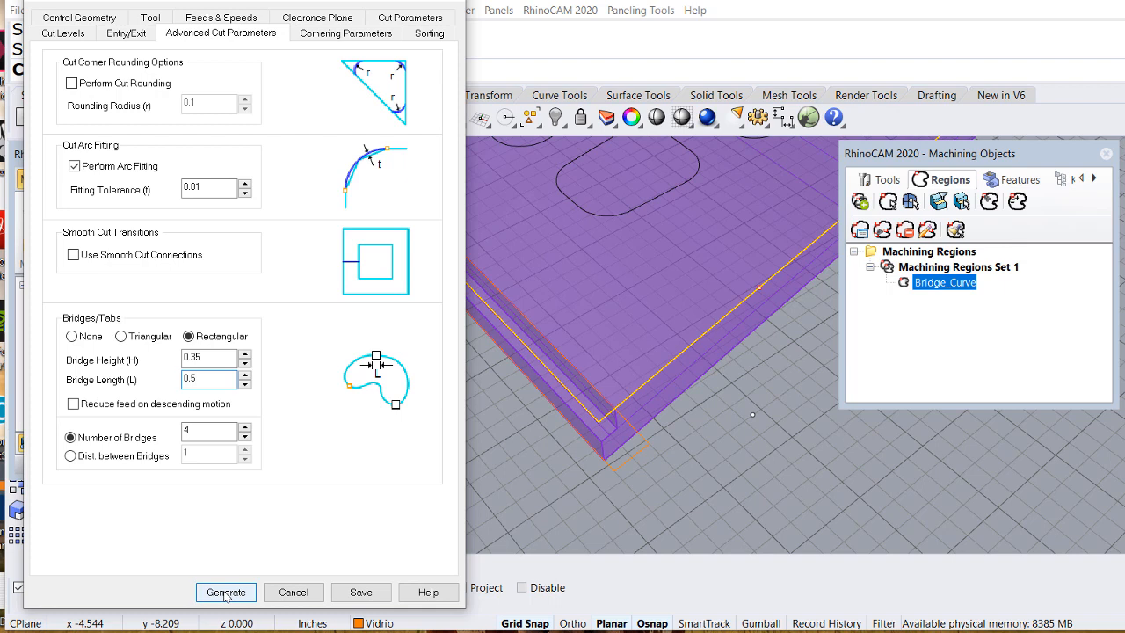
Generate the bridged profiling toolpath around the panel's outer edge.
click(226, 591)
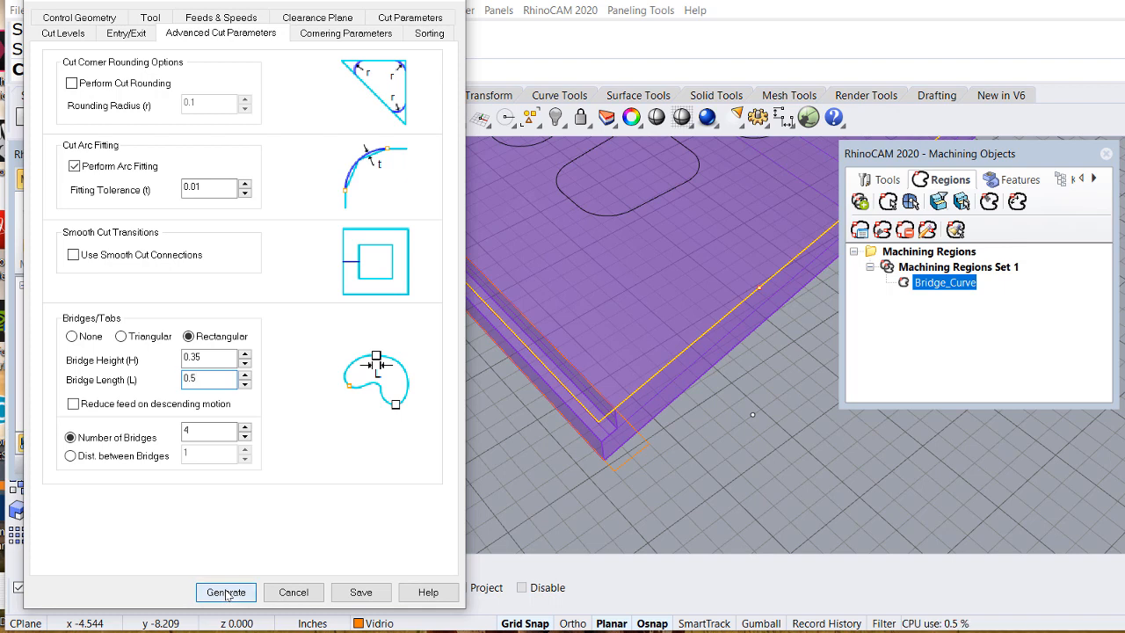
click(226, 592)
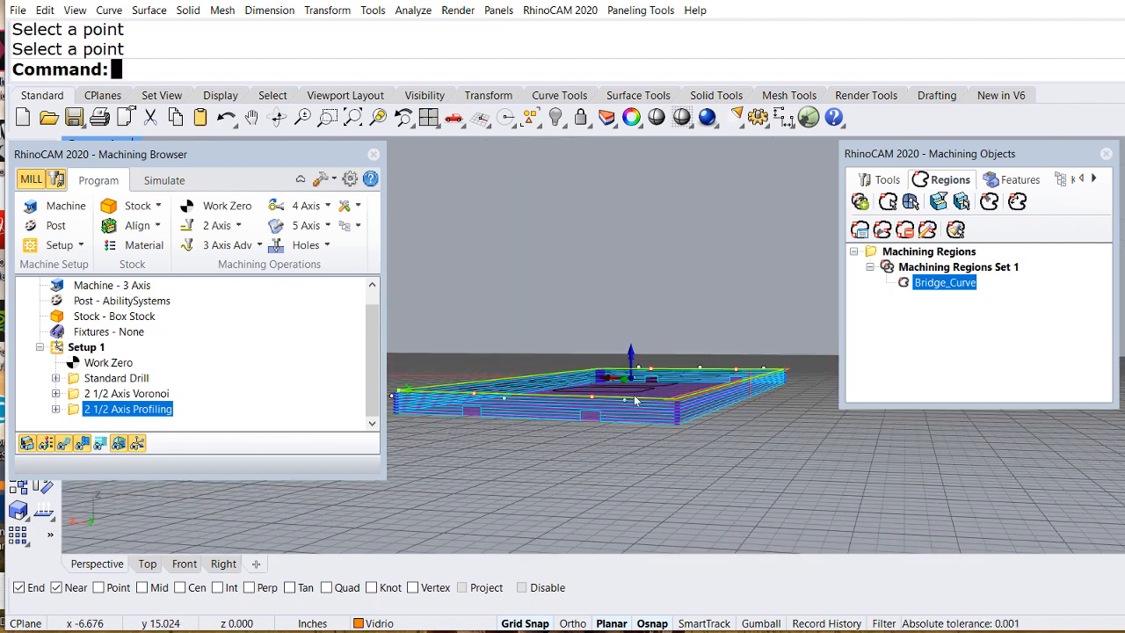
Play the profiling toolpath simulation on the door panel stock from the Simulate tab.
click(164, 181)
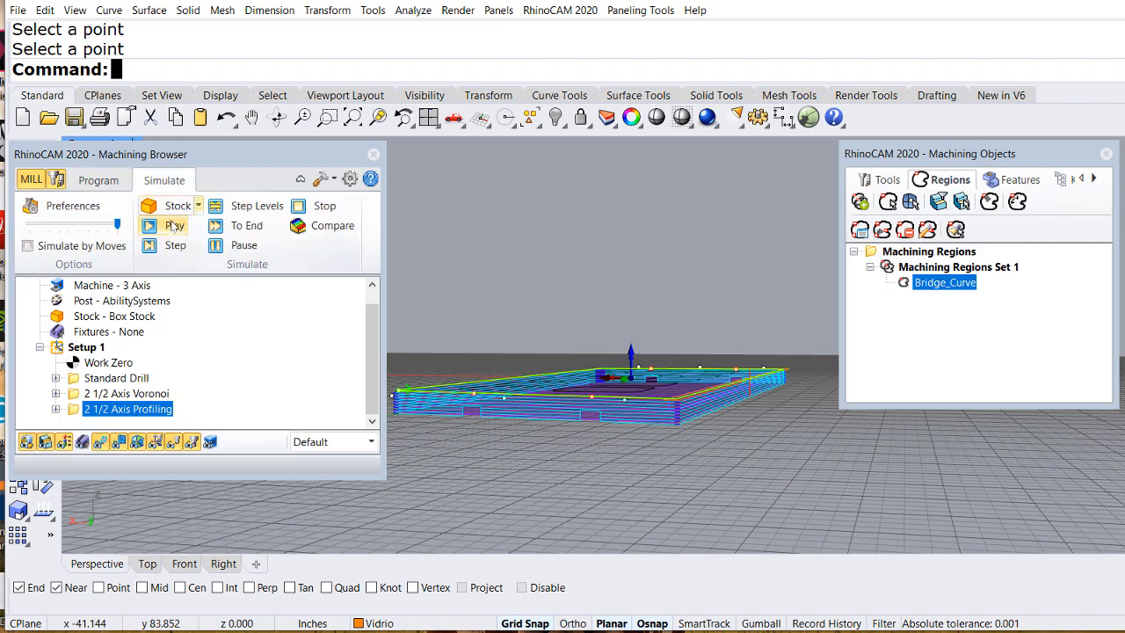
click(175, 226)
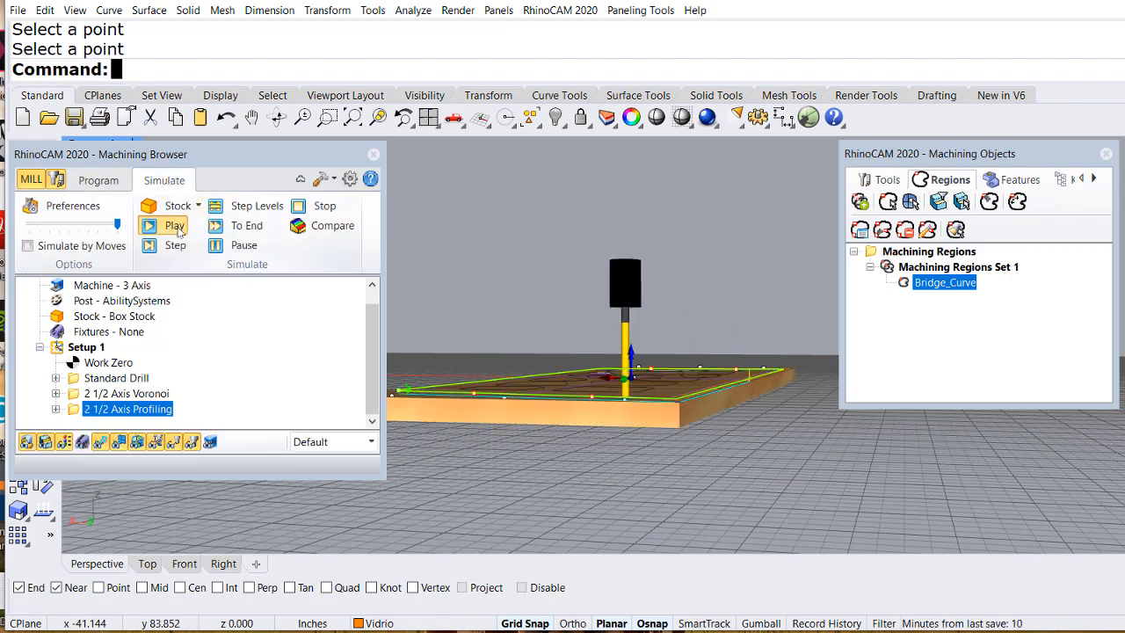
click(174, 225)
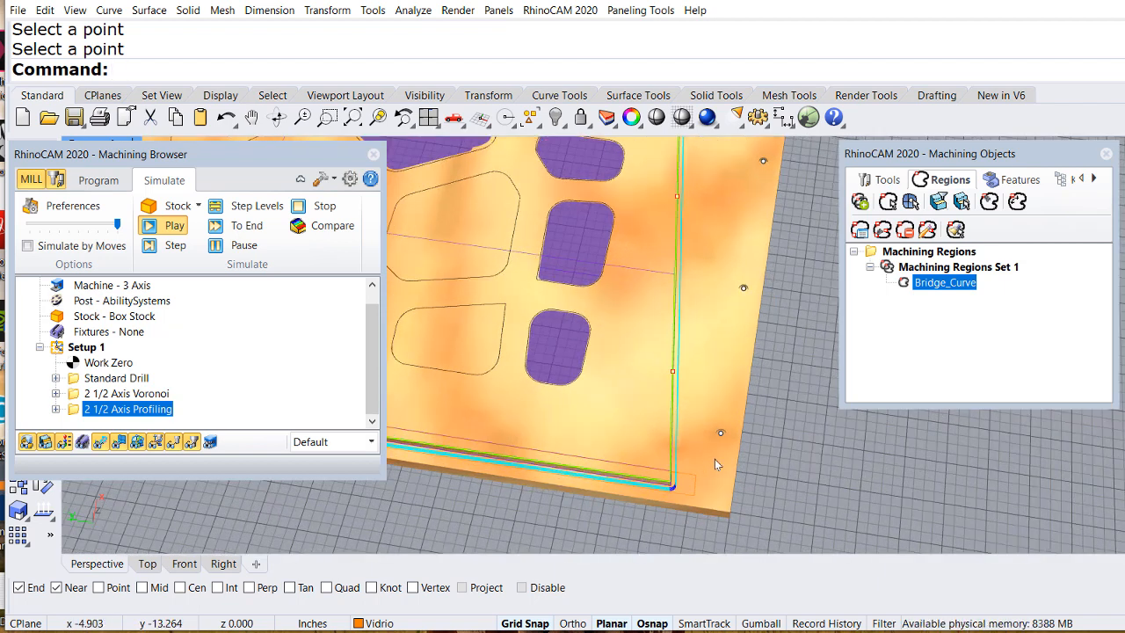
click(162, 225)
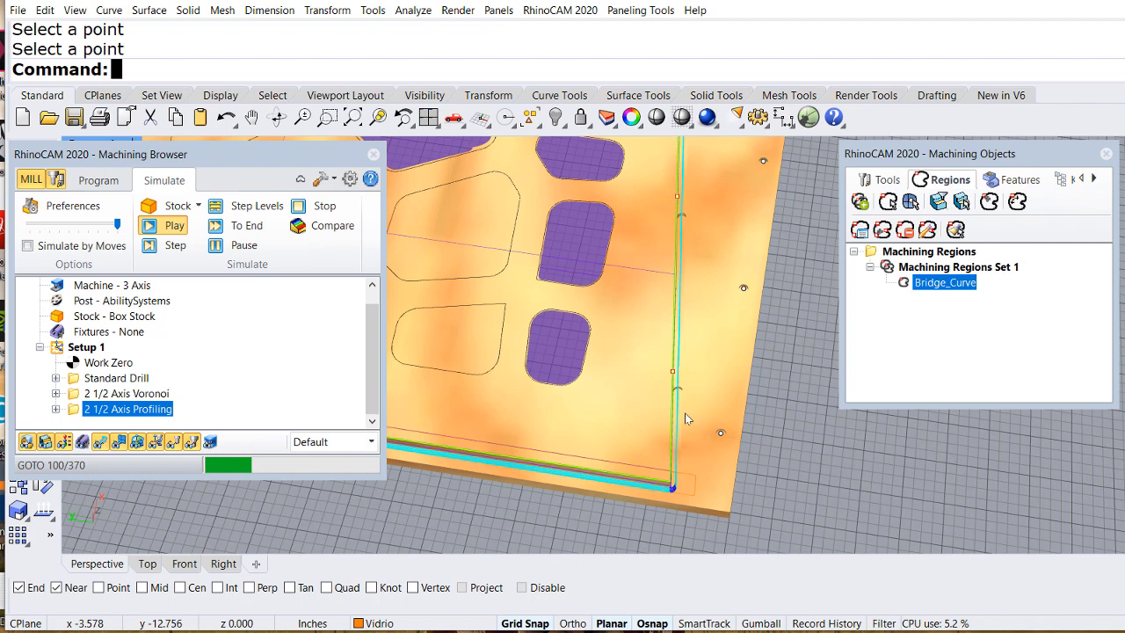